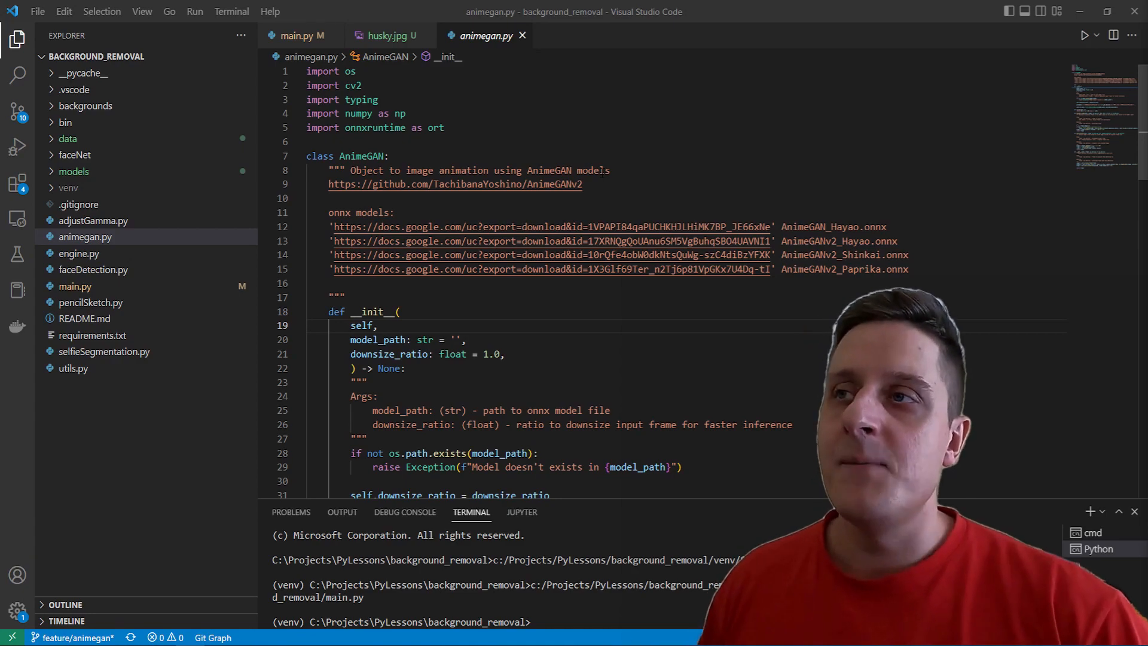
- Scroll the AnimeGANv2 README down to the style table and Requirements section
{"action": "double_click", "coordinate": [361, 155]}
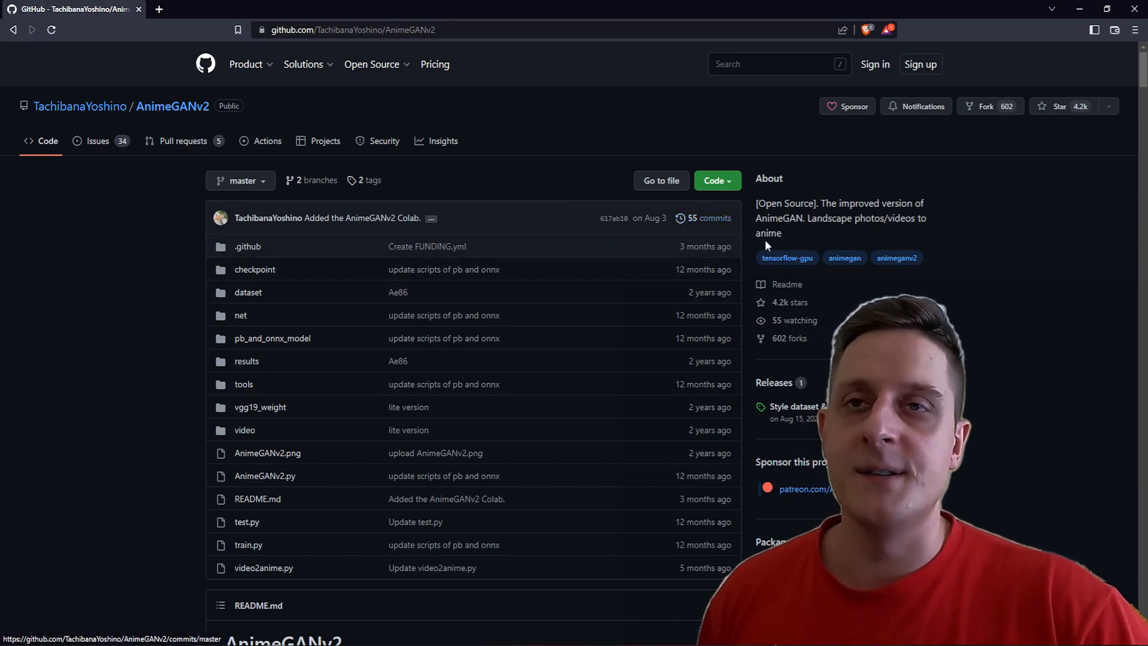
{"action": "mouse_move", "coordinate": [428, 210]}
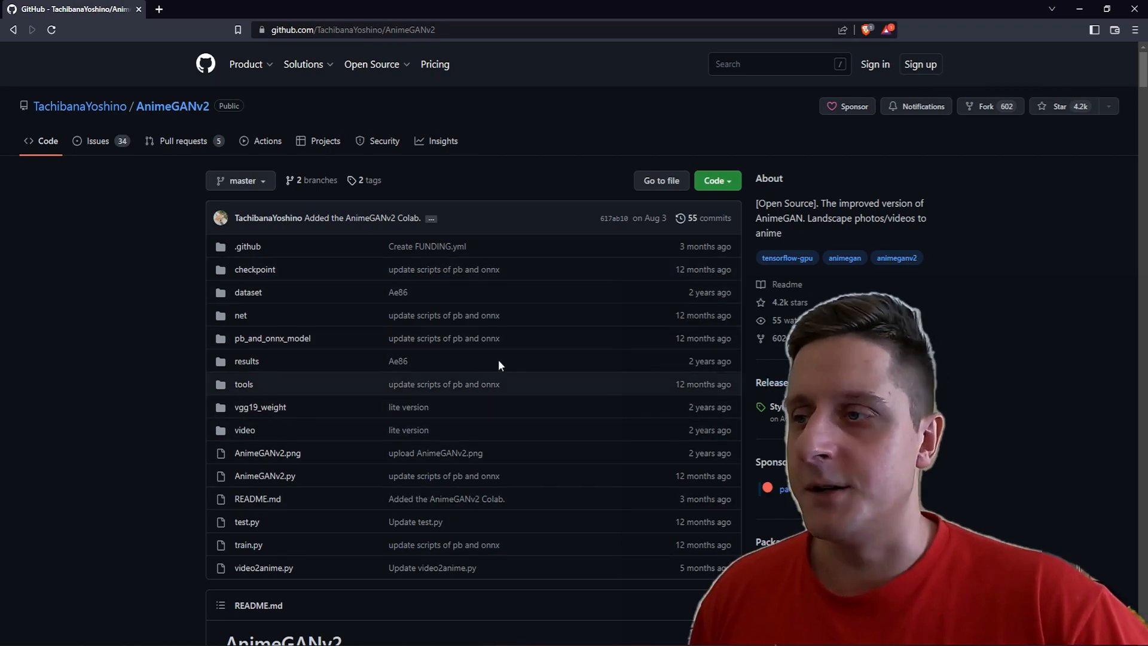
{"action": "scroll", "scroll_direction": "down", "scroll_amount": 3}
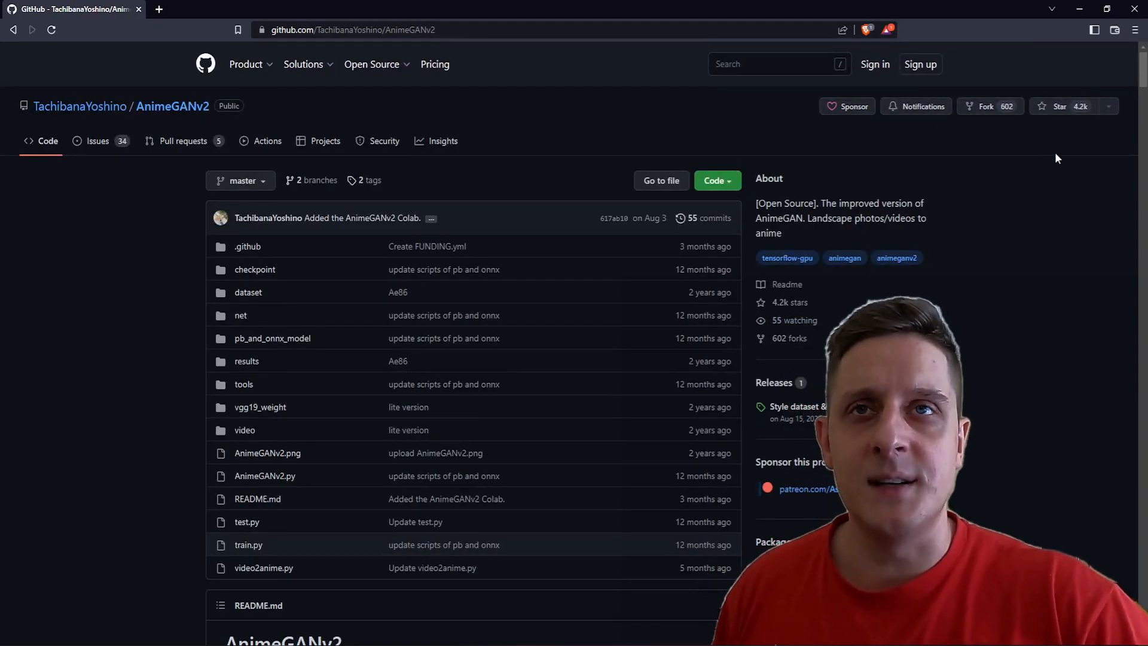
{"action": "mouse_move", "coordinate": [956, 22]}
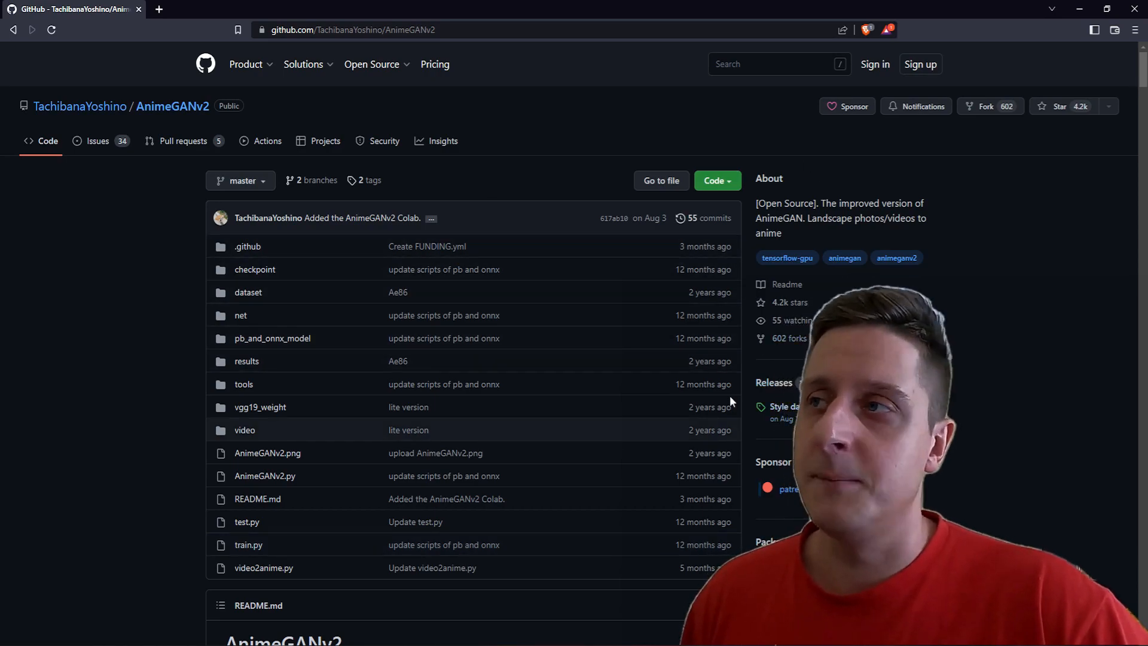
{"action": "scroll", "scroll_direction": "down", "scroll_amount": 3}
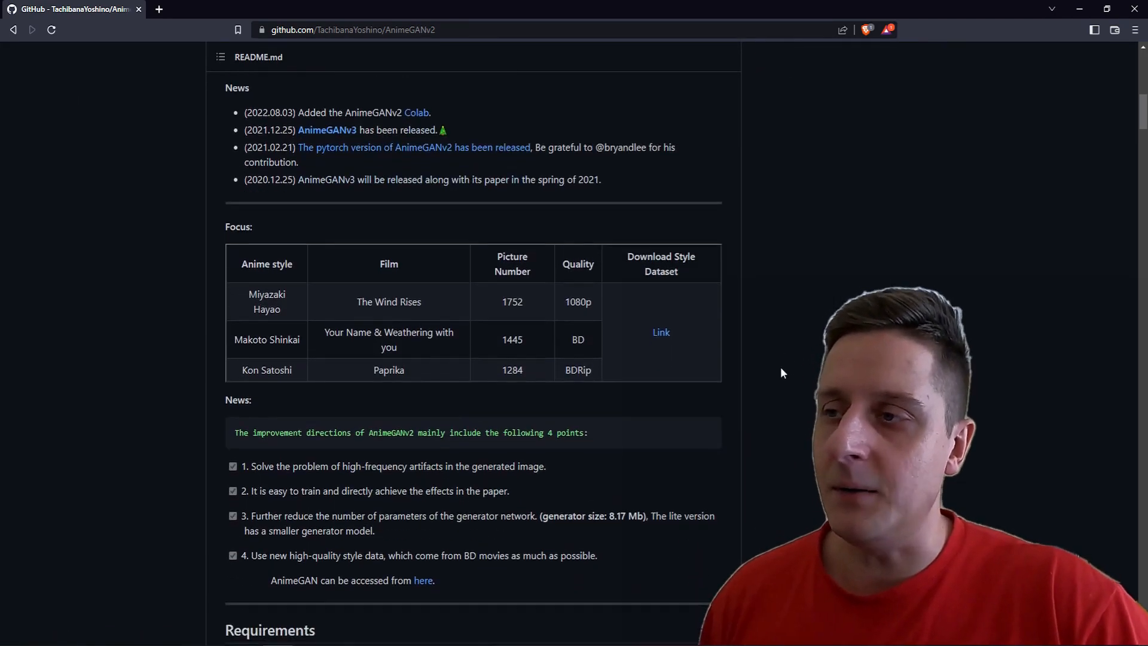
{"action": "scroll", "scroll_direction": "down", "scroll_amount": 3}
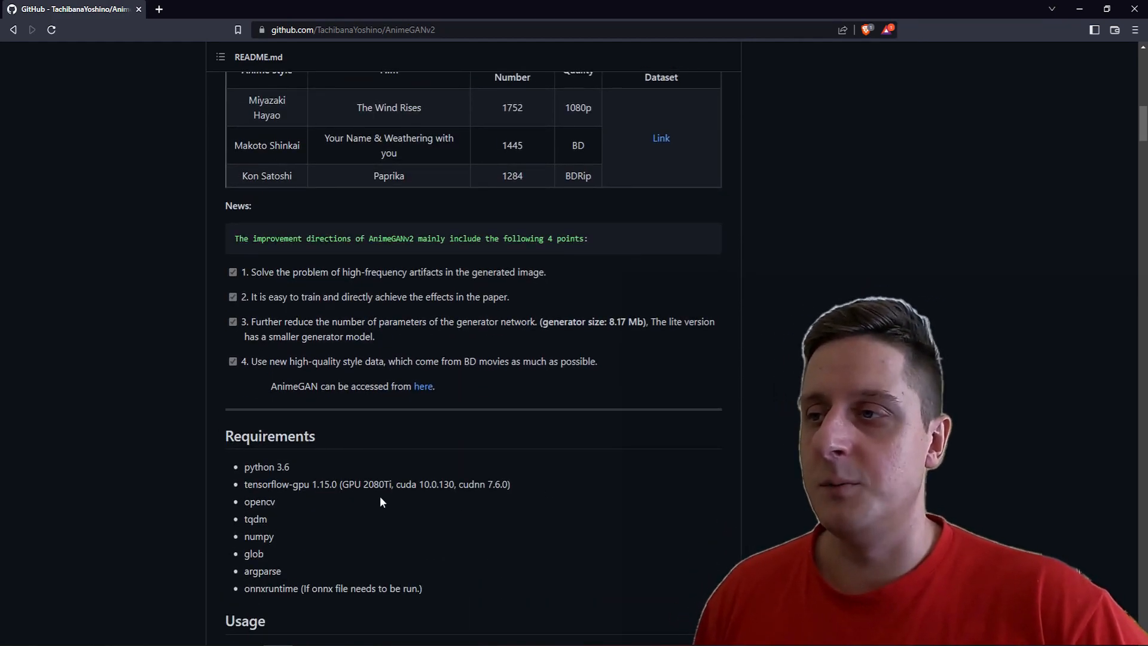
- Highlight the tensorflow-gpu version in the requirements and view the Usage commands
{"action": "left_click_drag", "start_coordinate": [311, 484], "coordinate": [383, 484]}
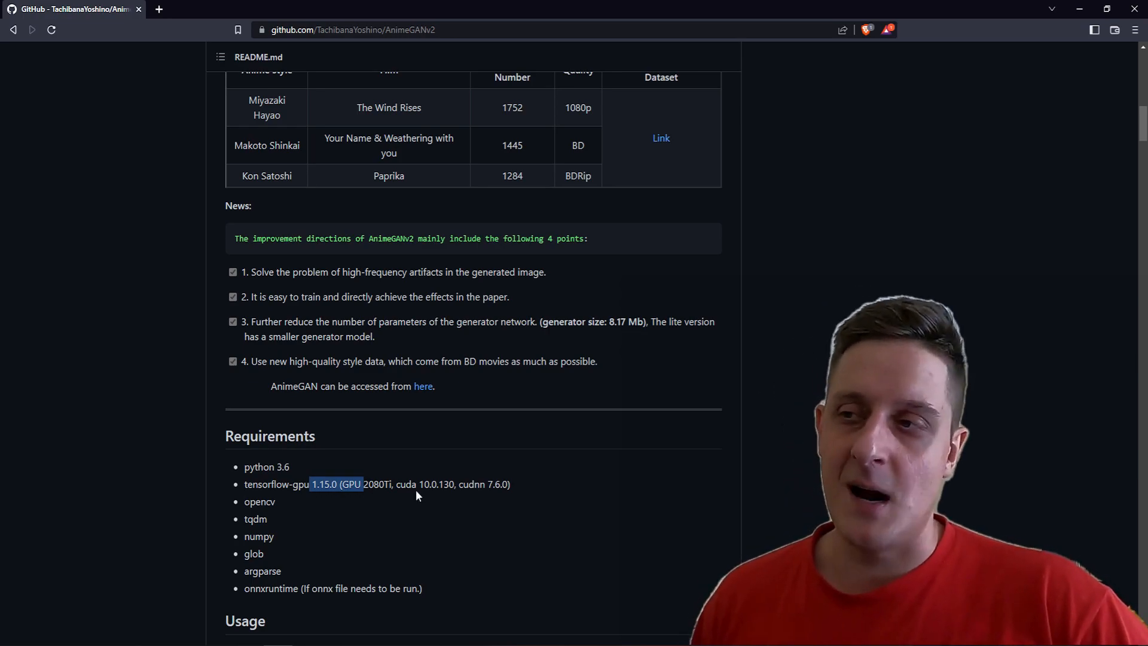
{"action": "mouse_move", "coordinate": [575, 483]}
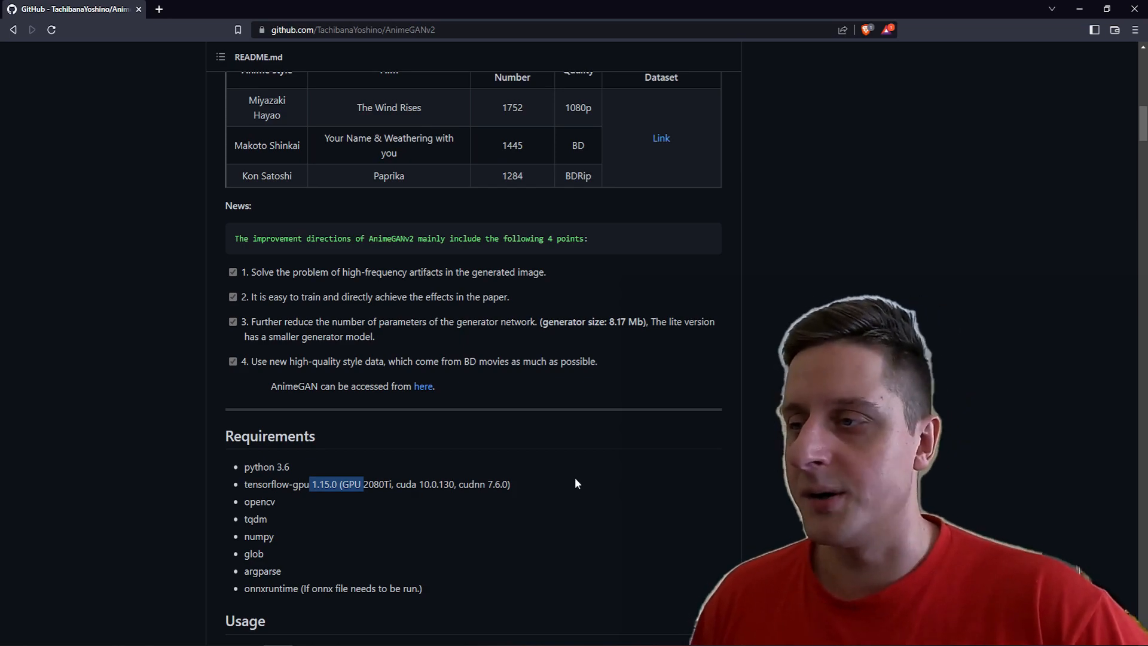
{"action": "mouse_move", "coordinate": [625, 483]}
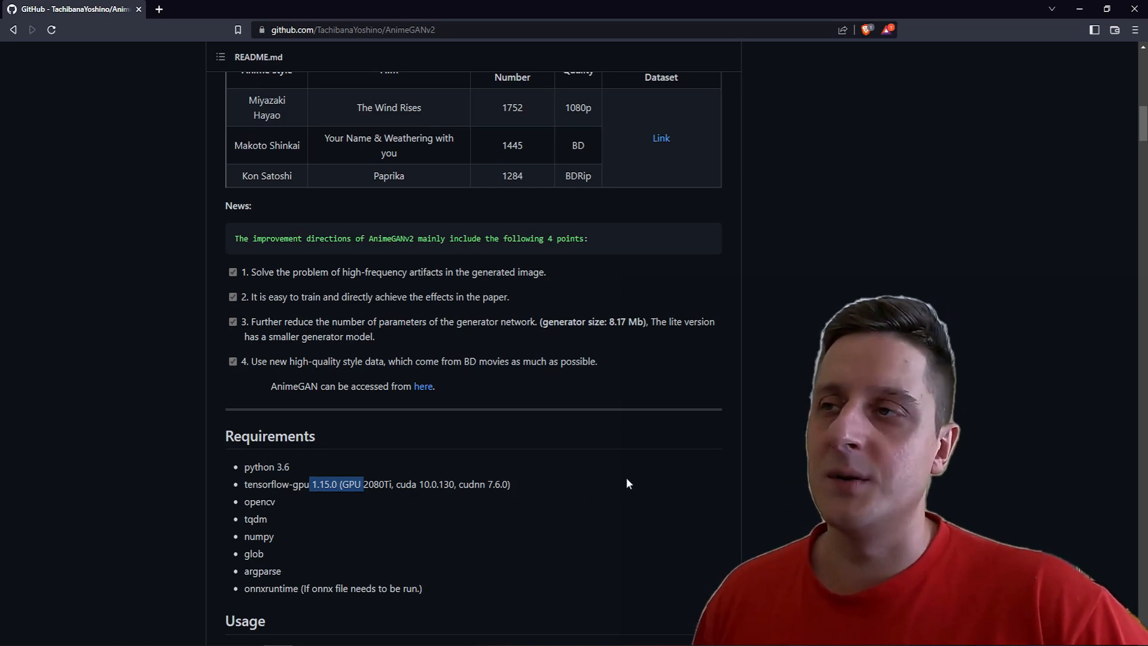
{"action": "scroll", "scroll_direction": "down", "scroll_amount": 3}
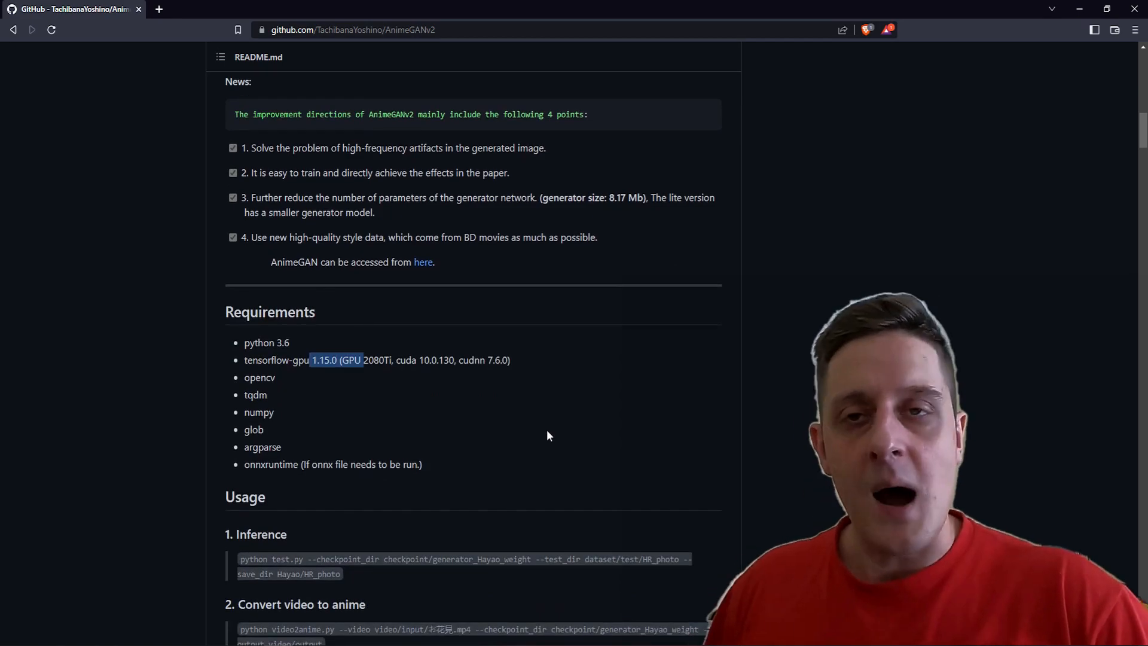
{"action": "mouse_move", "coordinate": [456, 469]}
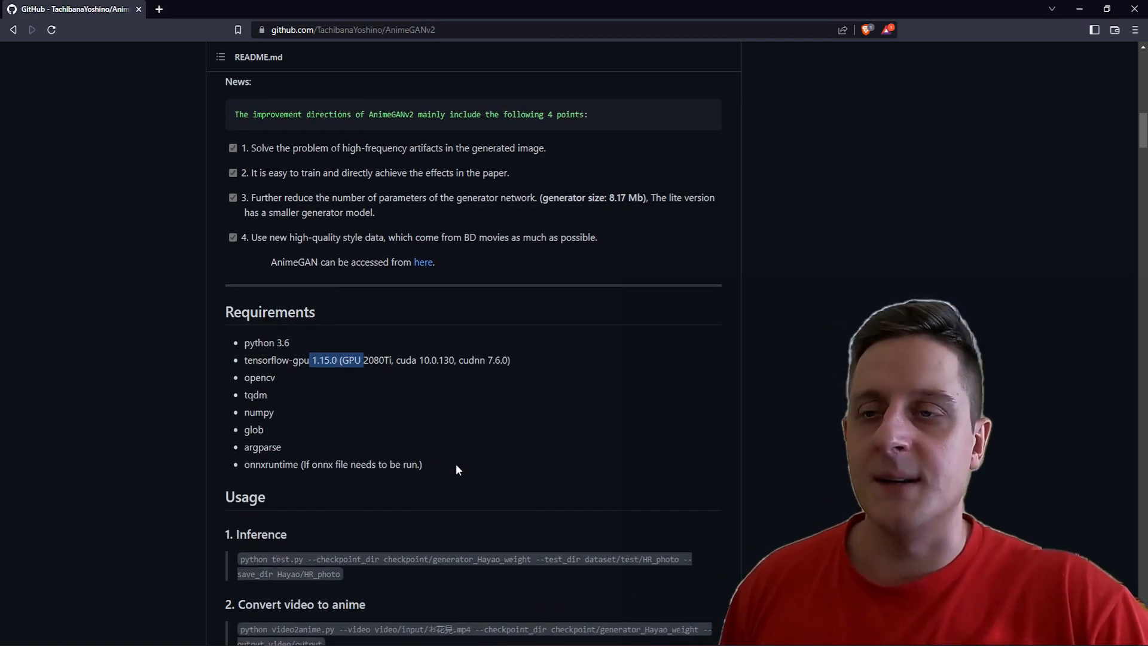
{"action": "scroll", "scroll_direction": "up", "scroll_amount": 3}
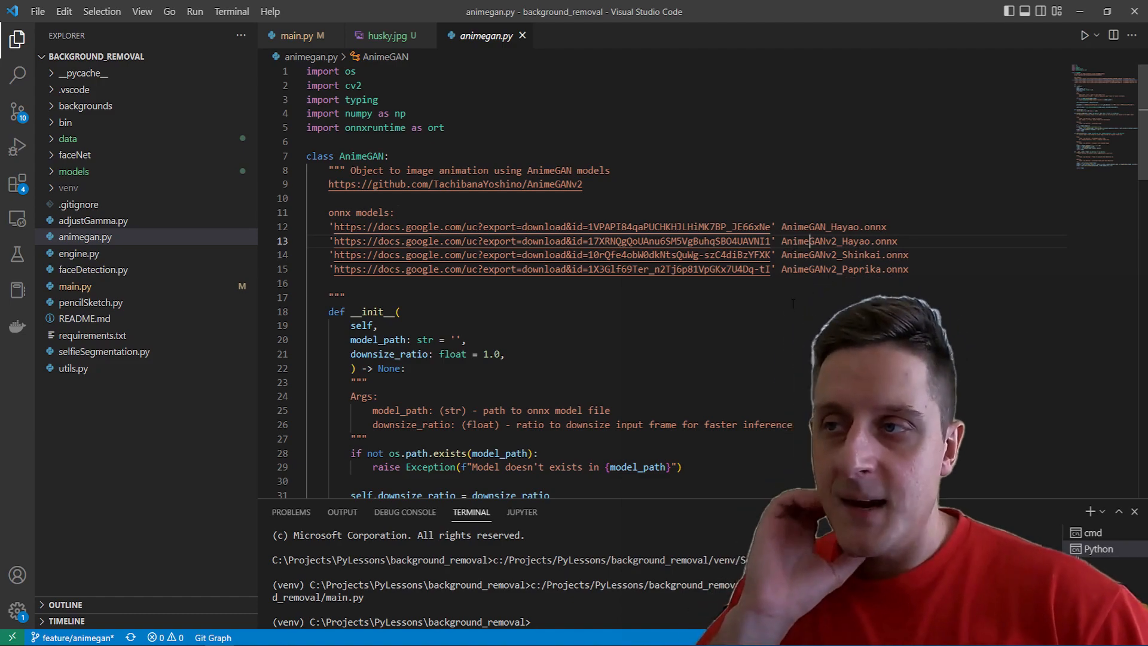
- Scroll animegan.py past __init__, to_32s and process_frame down to post_process and __call__
{"action": "scroll", "scroll_direction": "down", "scroll_amount": 3}
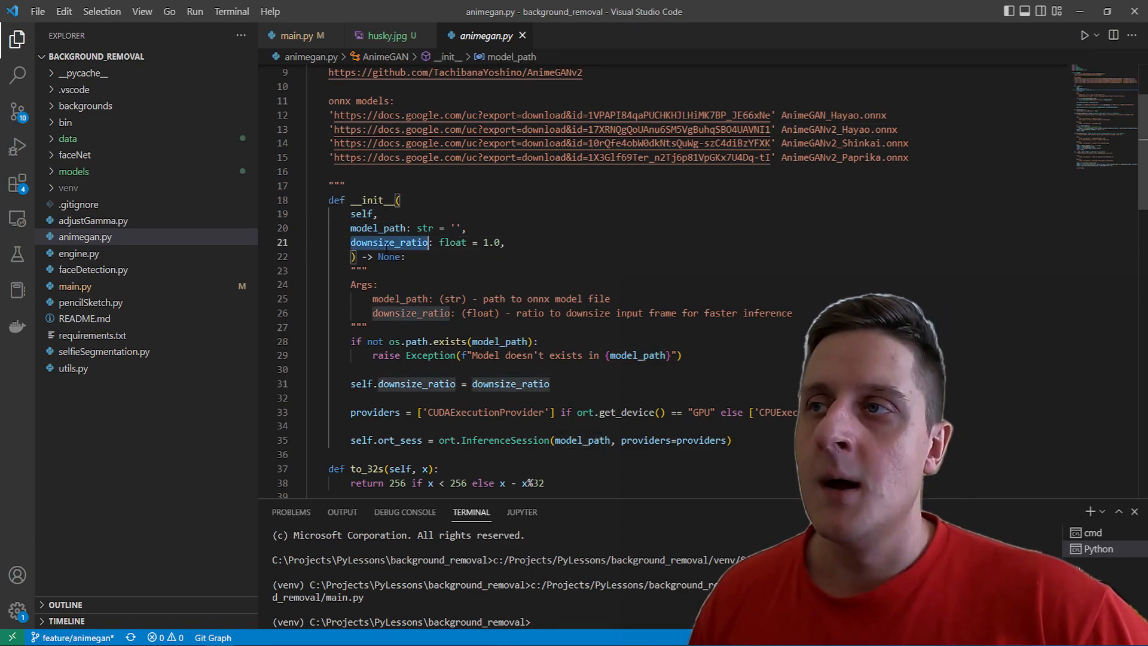
{"action": "scroll", "scroll_direction": "down", "scroll_amount": 3}
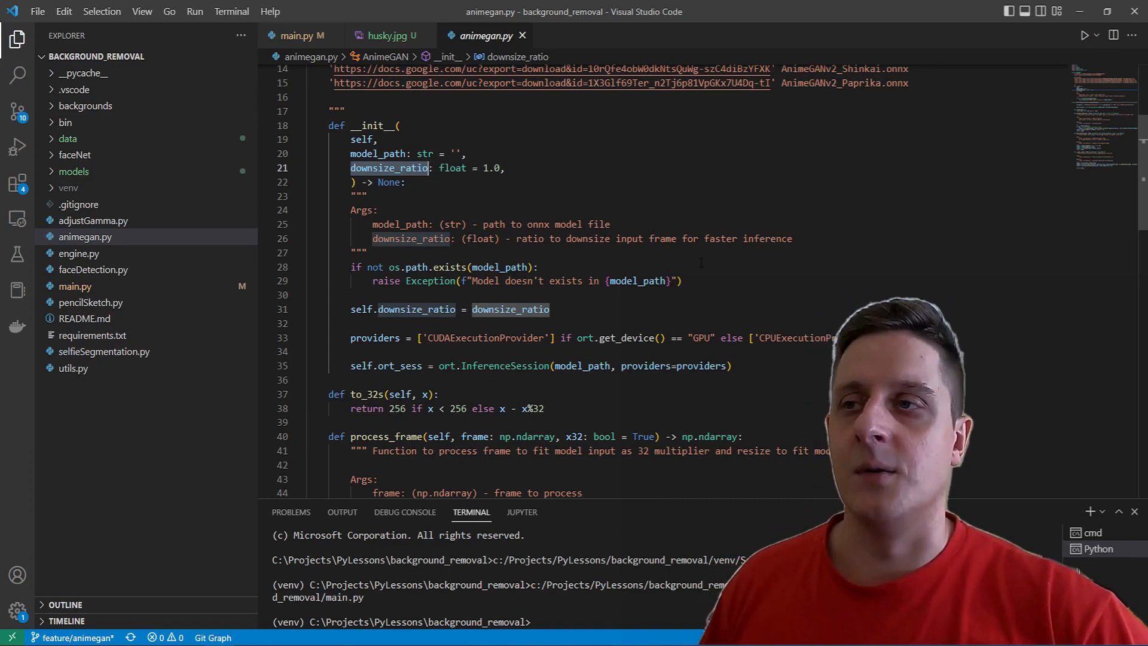
{"action": "scroll", "scroll_direction": "down", "scroll_amount": 3}
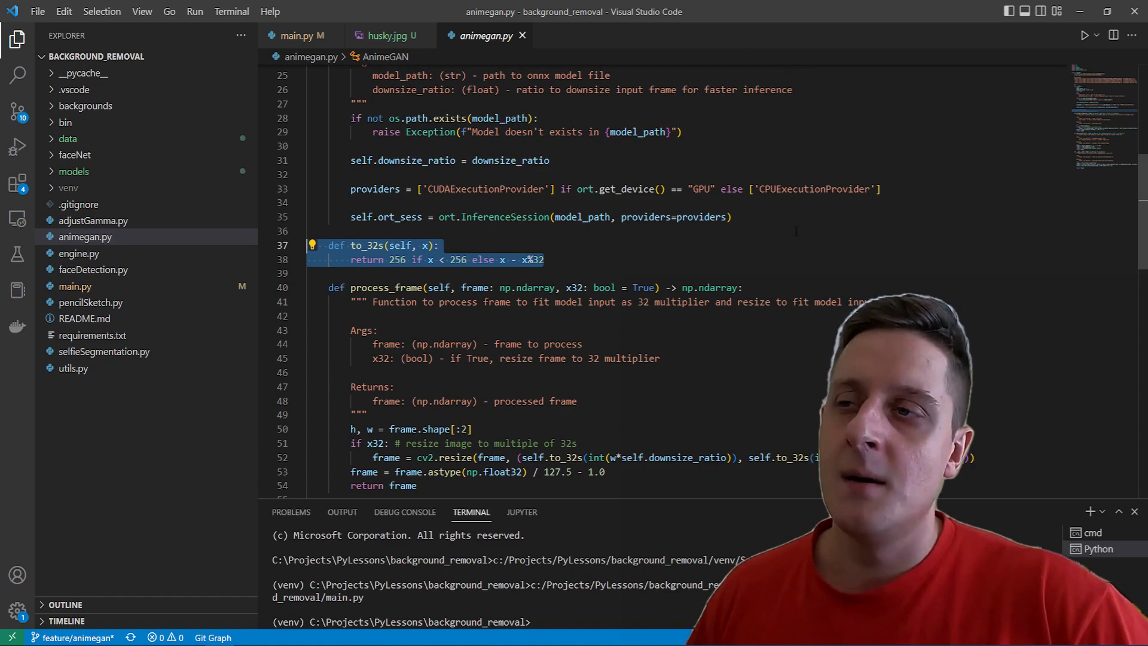
{"action": "scroll", "scroll_direction": "down", "scroll_amount": 3}
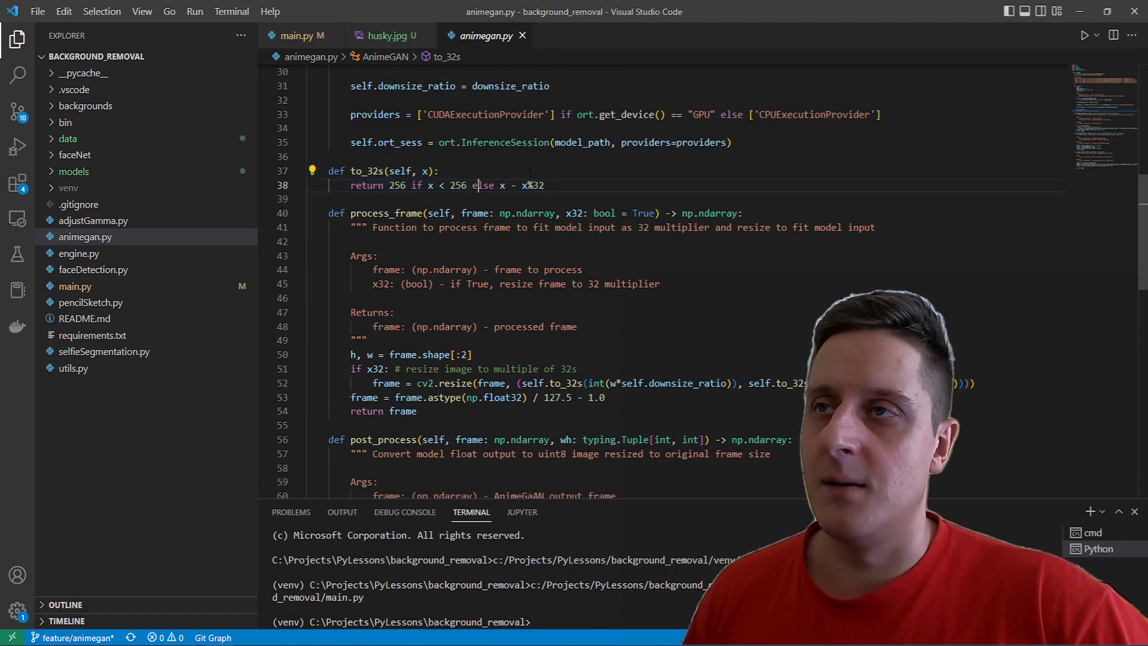
{"action": "mouse_move", "coordinate": [469, 185]}
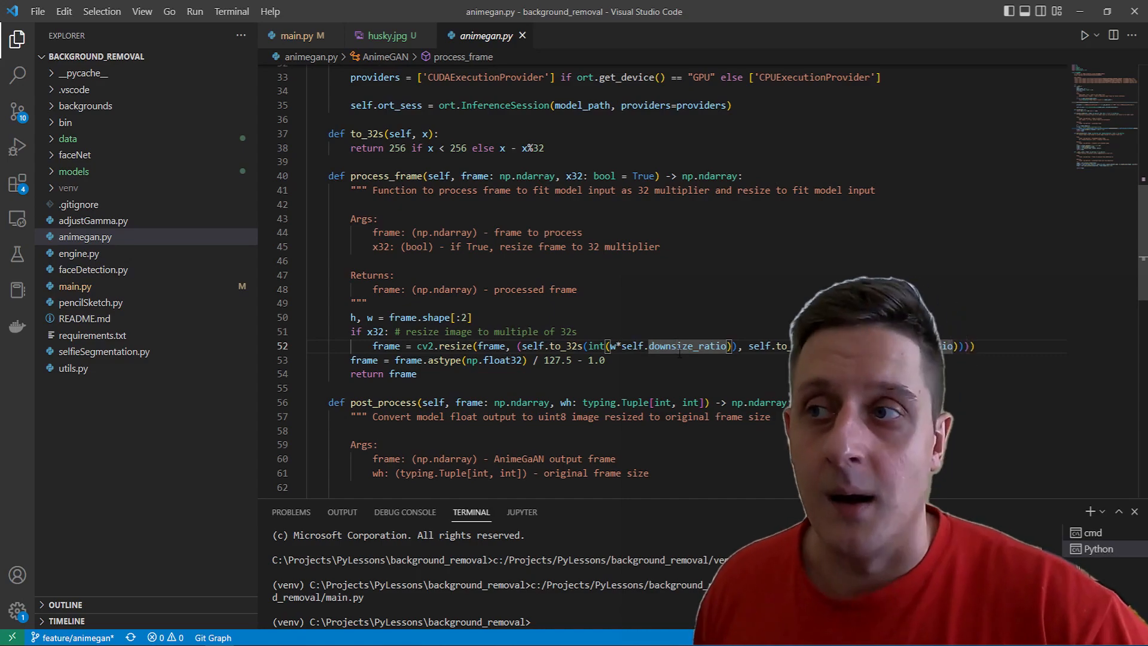
{"action": "scroll", "scroll_direction": "down", "scroll_amount": 3}
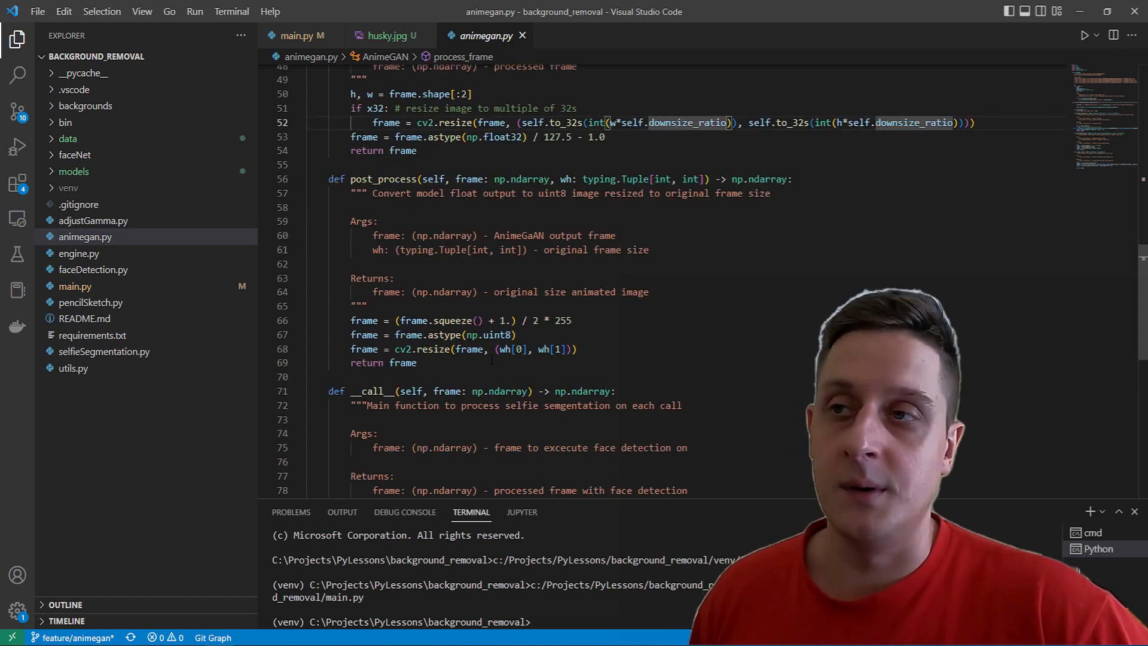
{"action": "scroll", "scroll_direction": "down", "scroll_amount": 3}
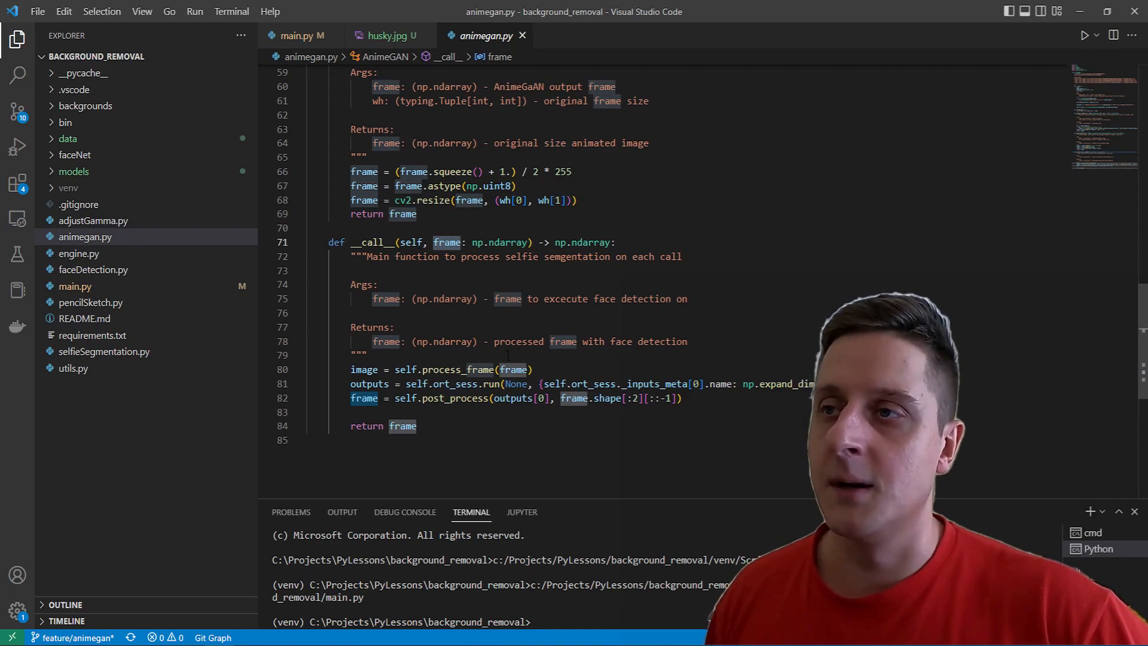
{"action": "mouse_move", "coordinate": [452, 396]}
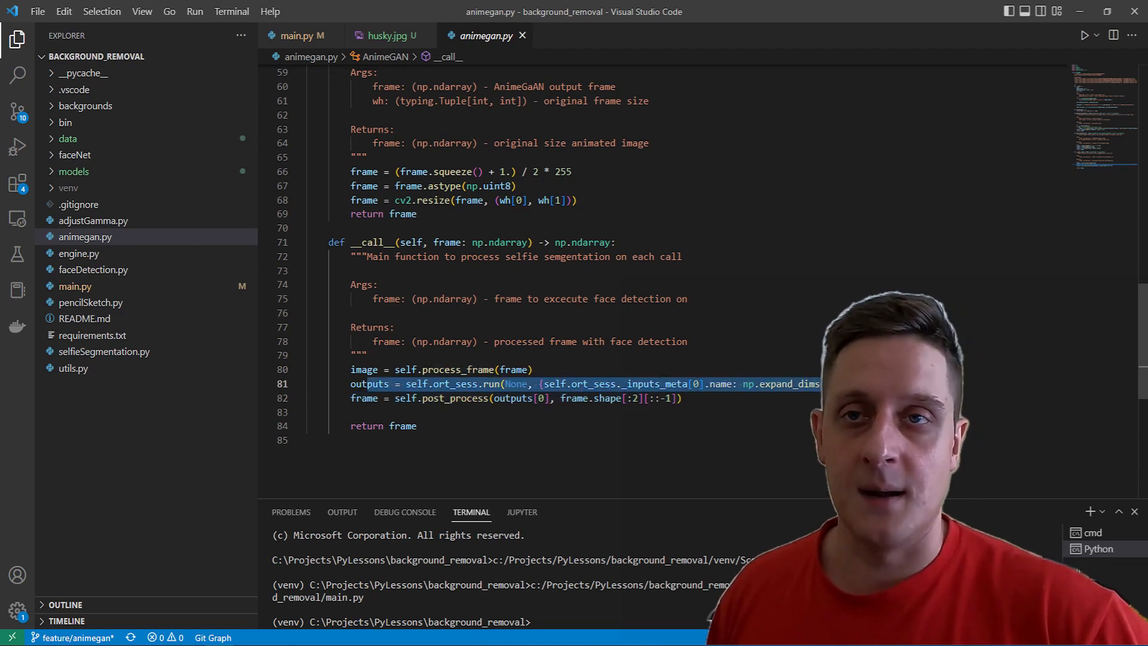
{"action": "mouse_move", "coordinate": [443, 397]}
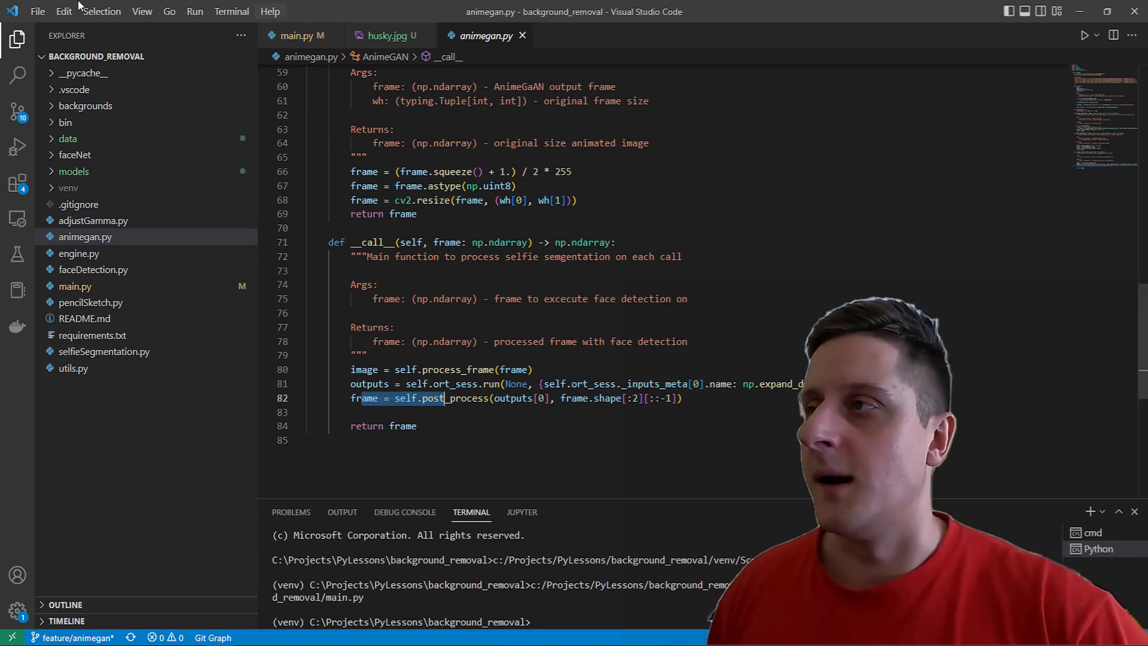
- Expand the models folder to check the ONNX files, then collapse it again
{"action": "left_click", "coordinate": [73, 171]}
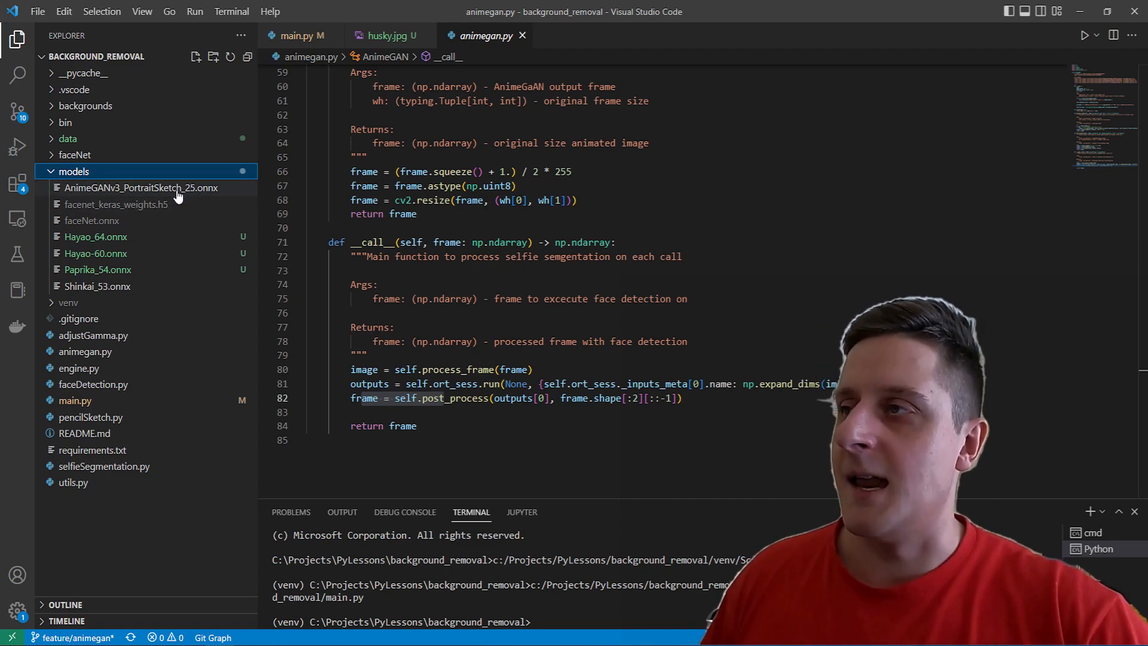
{"action": "mouse_move", "coordinate": [176, 187]}
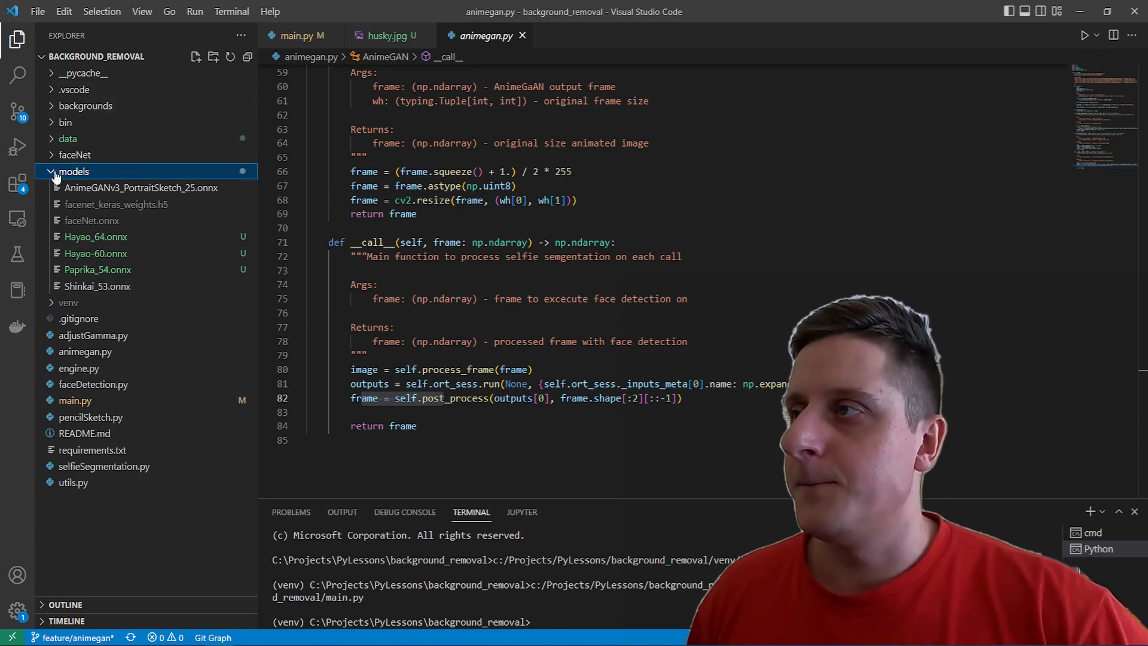
{"action": "left_click", "coordinate": [74, 170]}
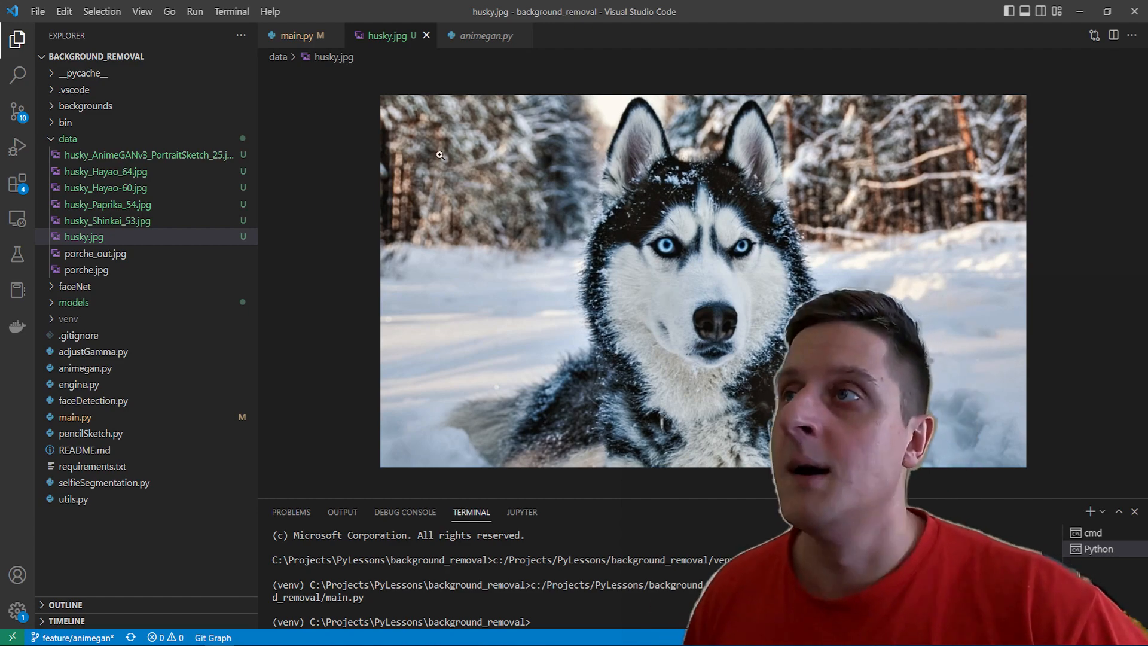
- Switch to main.py to see the loop over the AnimeGAN models
{"action": "left_click", "coordinate": [297, 35]}
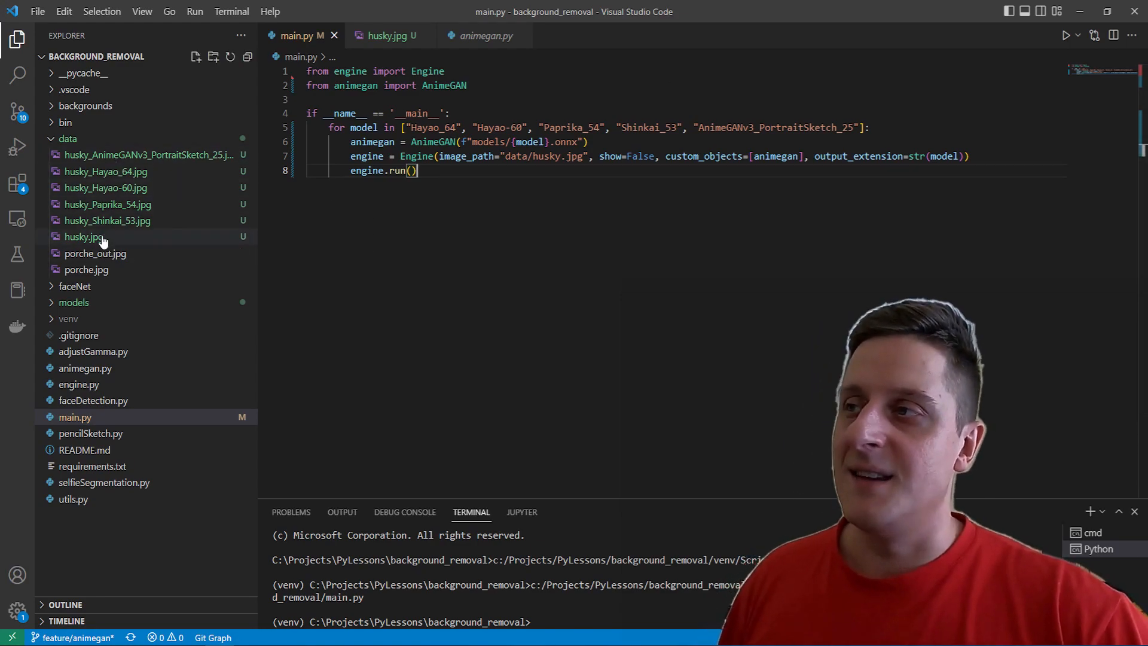
{"action": "mouse_move", "coordinate": [106, 204]}
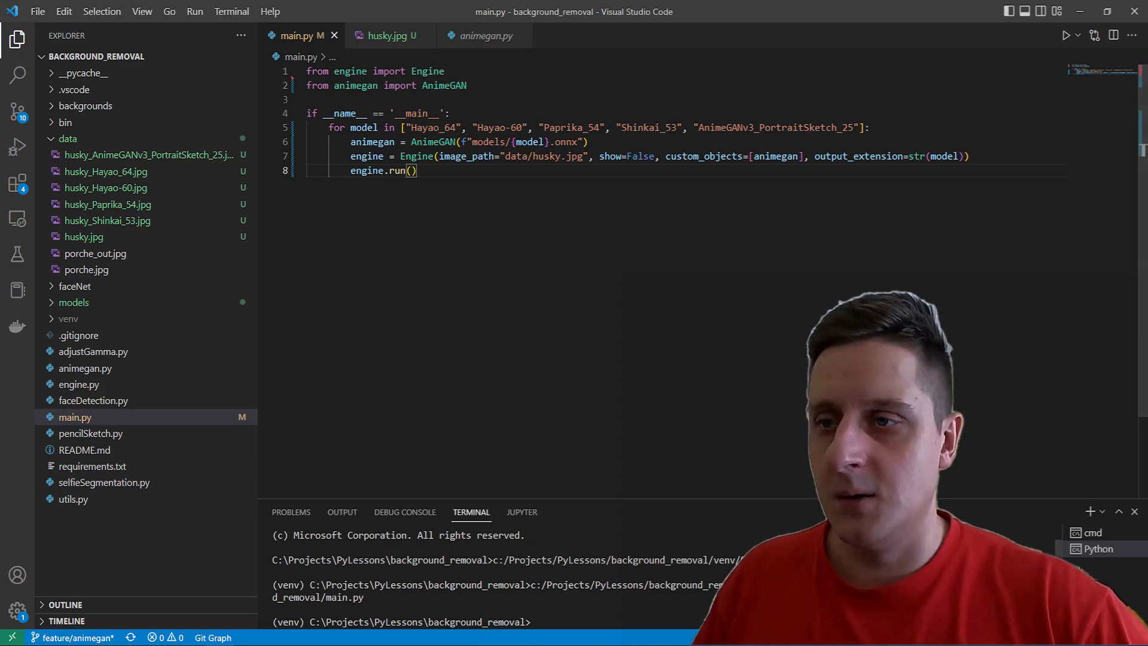
- Run 'python main.py' in the integrated terminal to process the husky image
{"action": "type", "text": "python"}
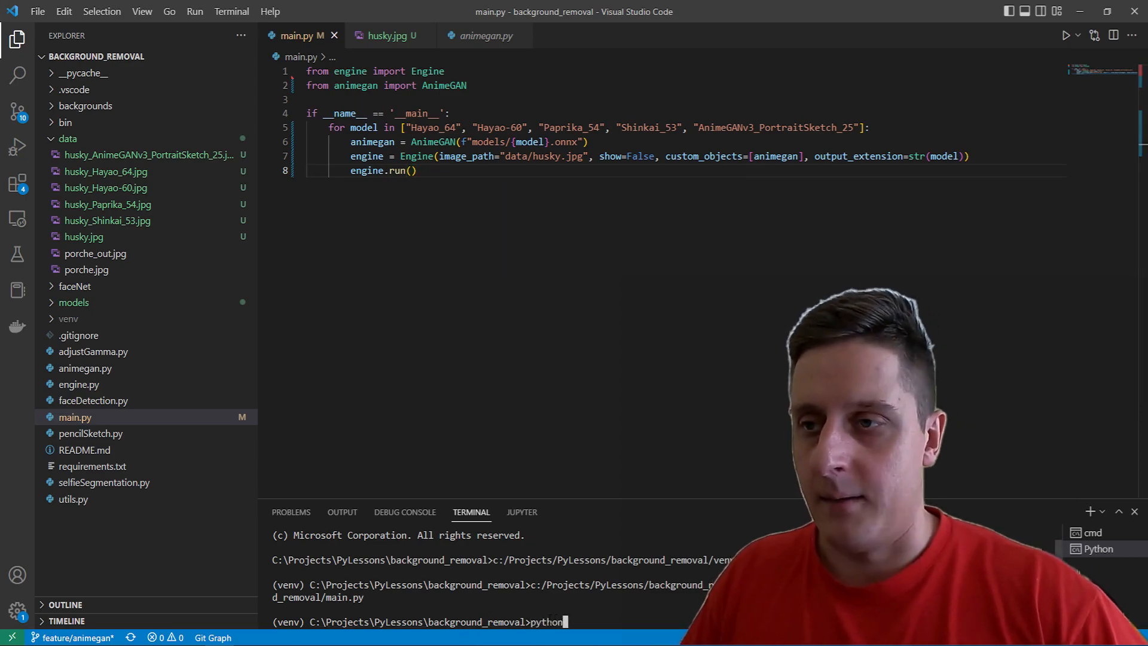
{"action": "type", "text": "main.py"}
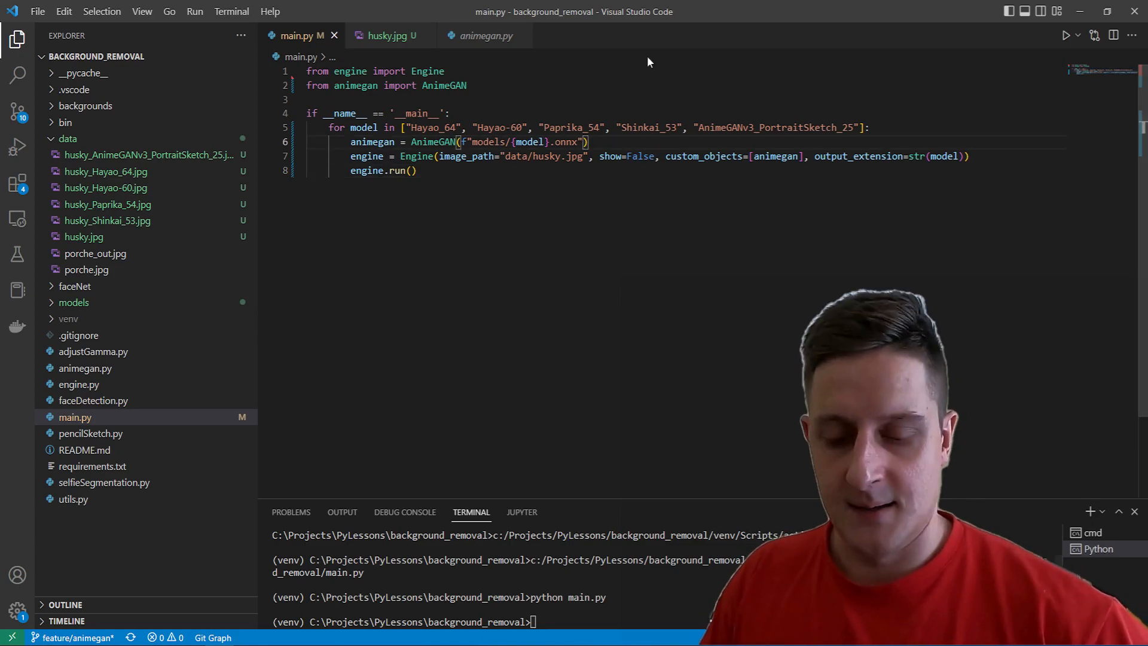
- Add a downsize_ratio=0.5 argument to the AnimeGAN call, then delete it again
{"action": "type", "text": ","}
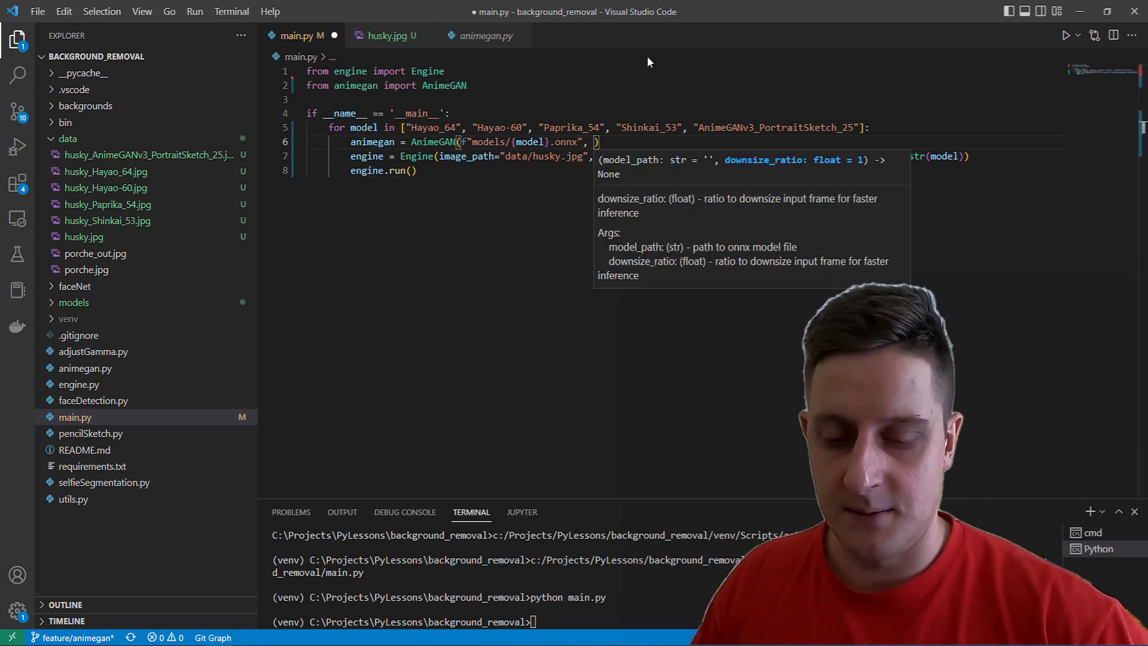
{"action": "type", "text": "downsize_ratio="}
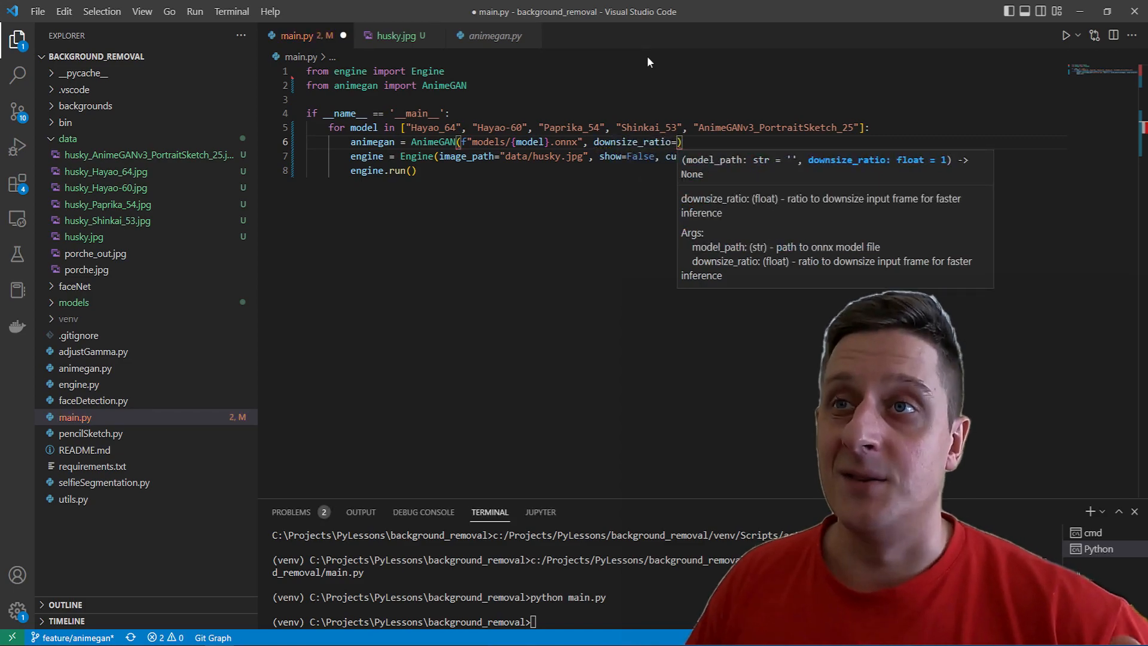
{"action": "type", "text": "0.5"}
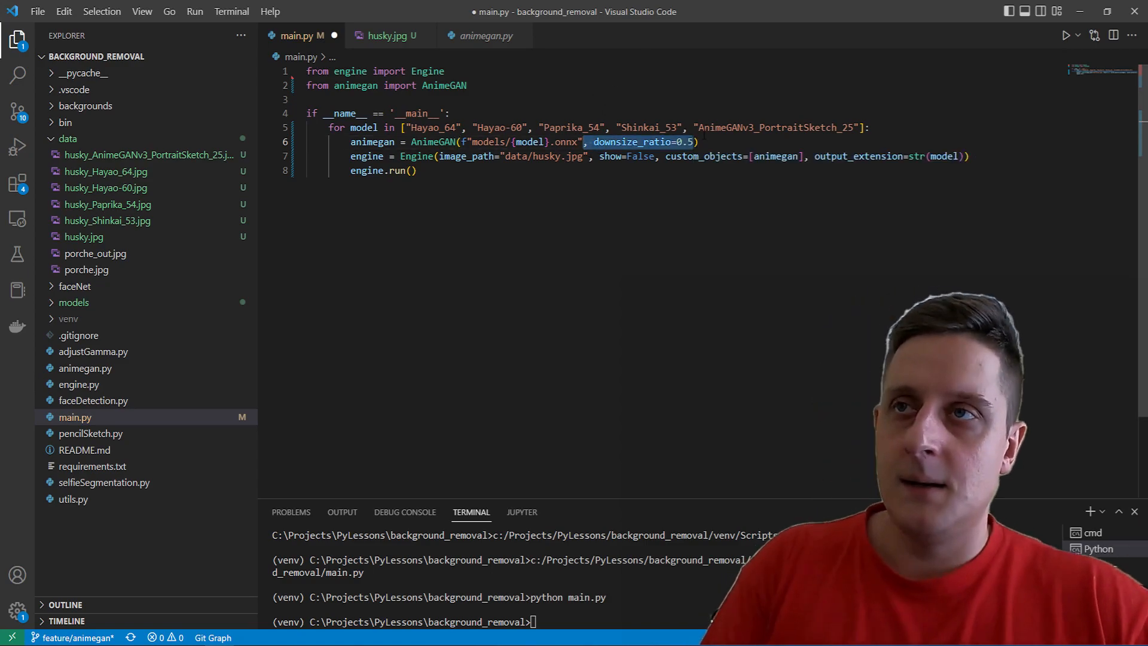
{"action": "key", "text": "Delete"}
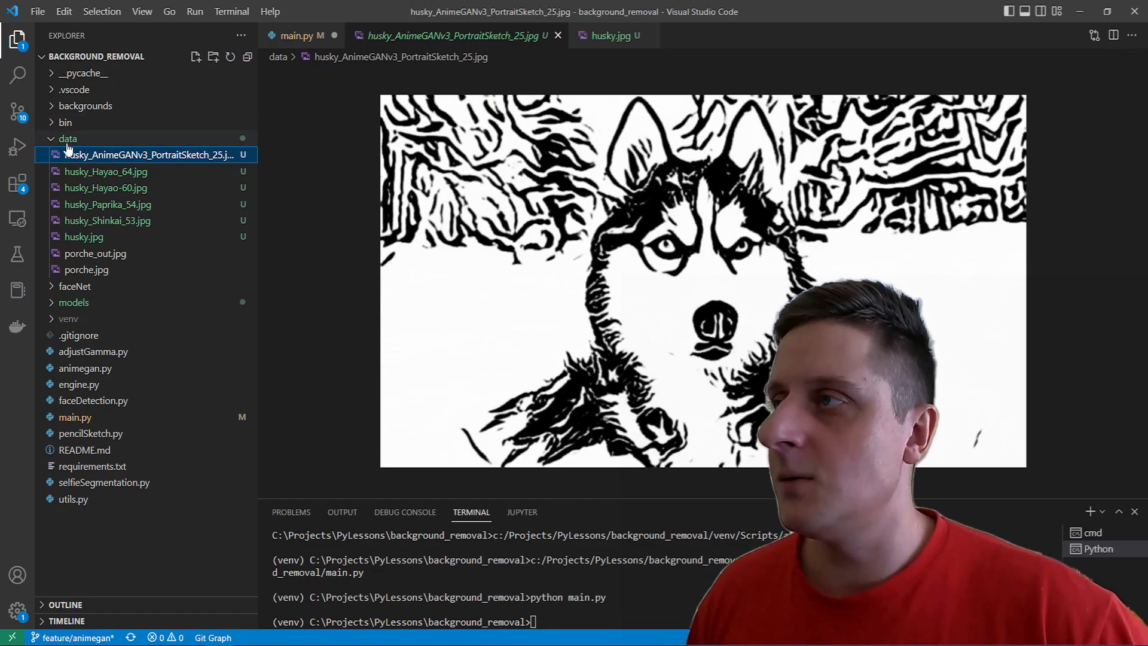
- Compare the Hayao_64 and Hayao-60 husky outputs against the original photo
{"action": "left_click", "coordinate": [105, 171]}
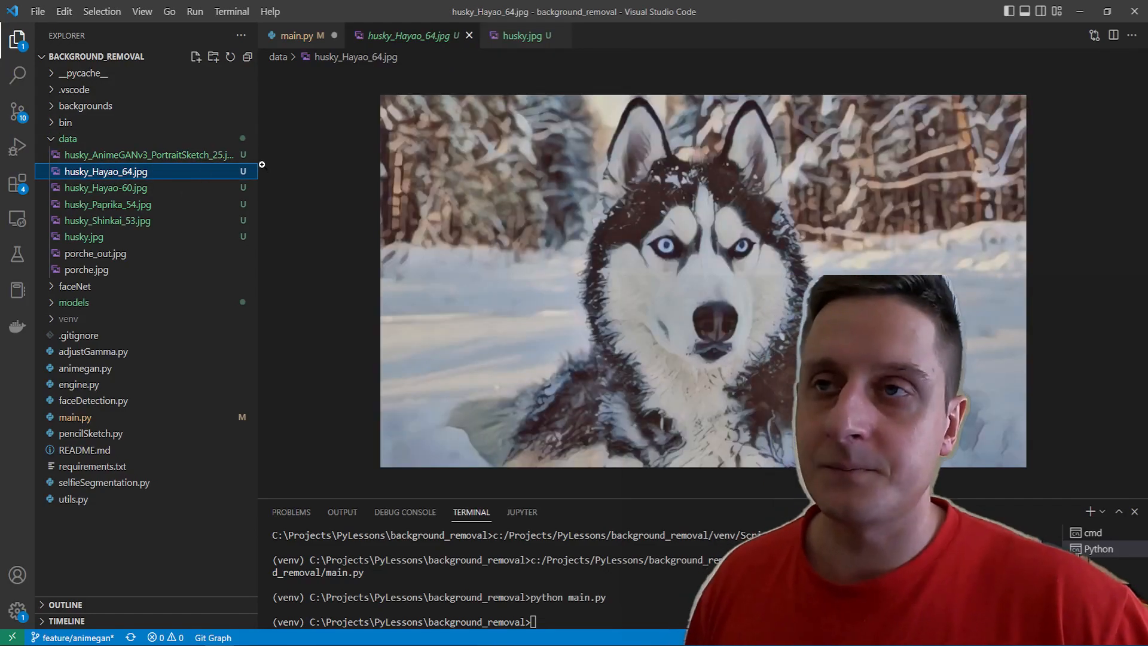
{"action": "left_click", "coordinate": [84, 237]}
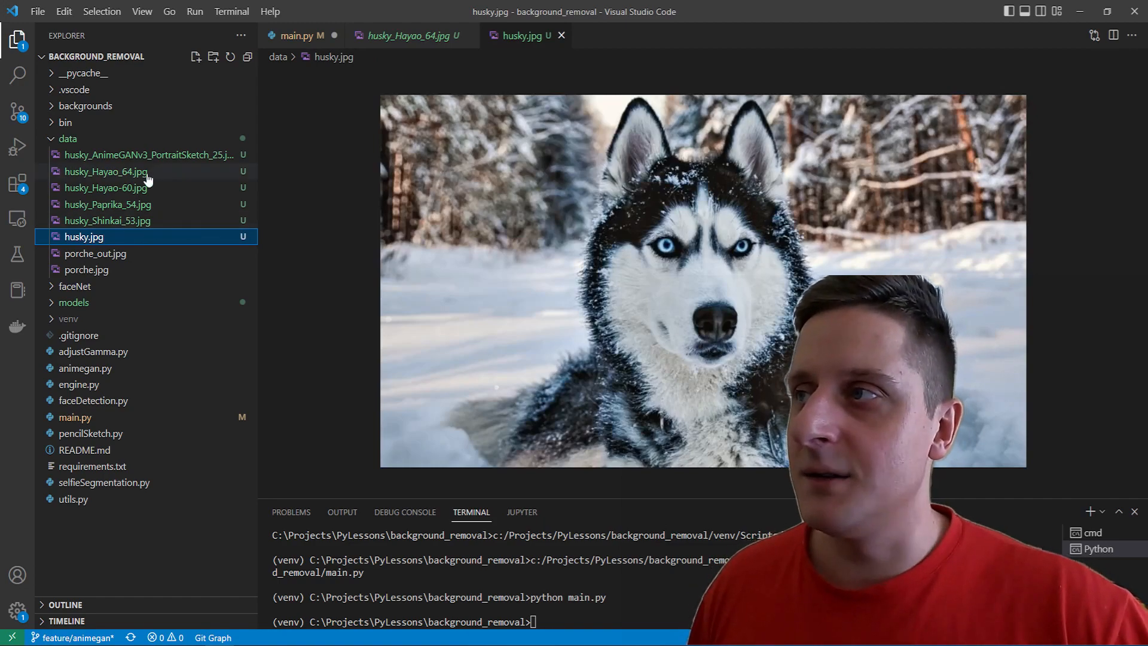
{"action": "left_click", "coordinate": [105, 171]}
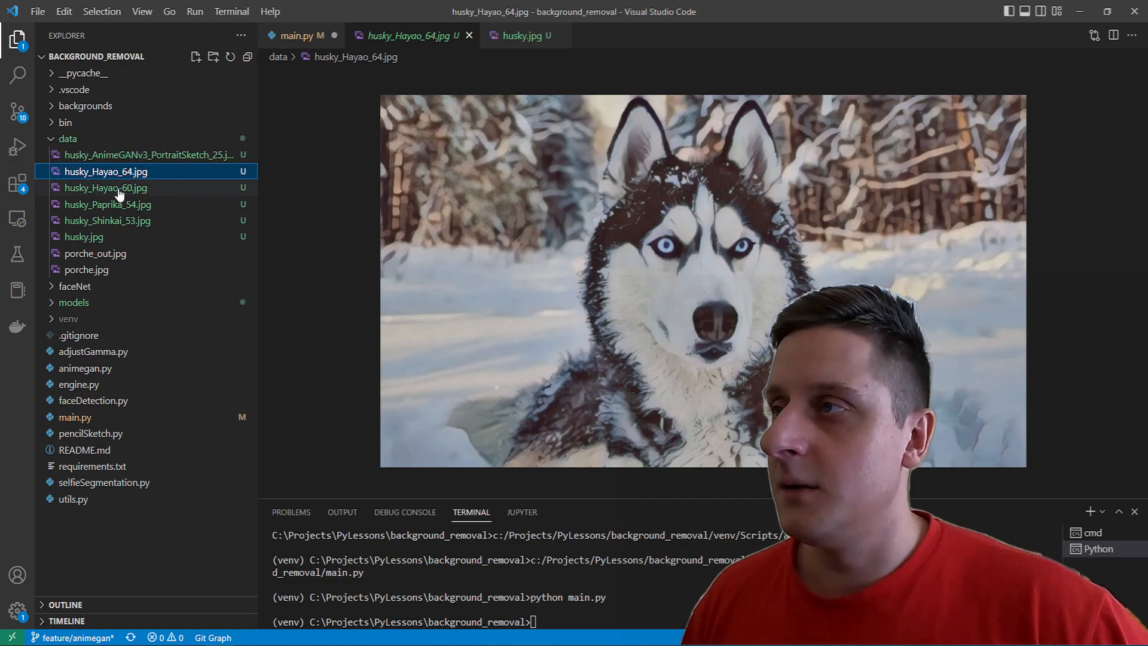
{"action": "left_click", "coordinate": [106, 187]}
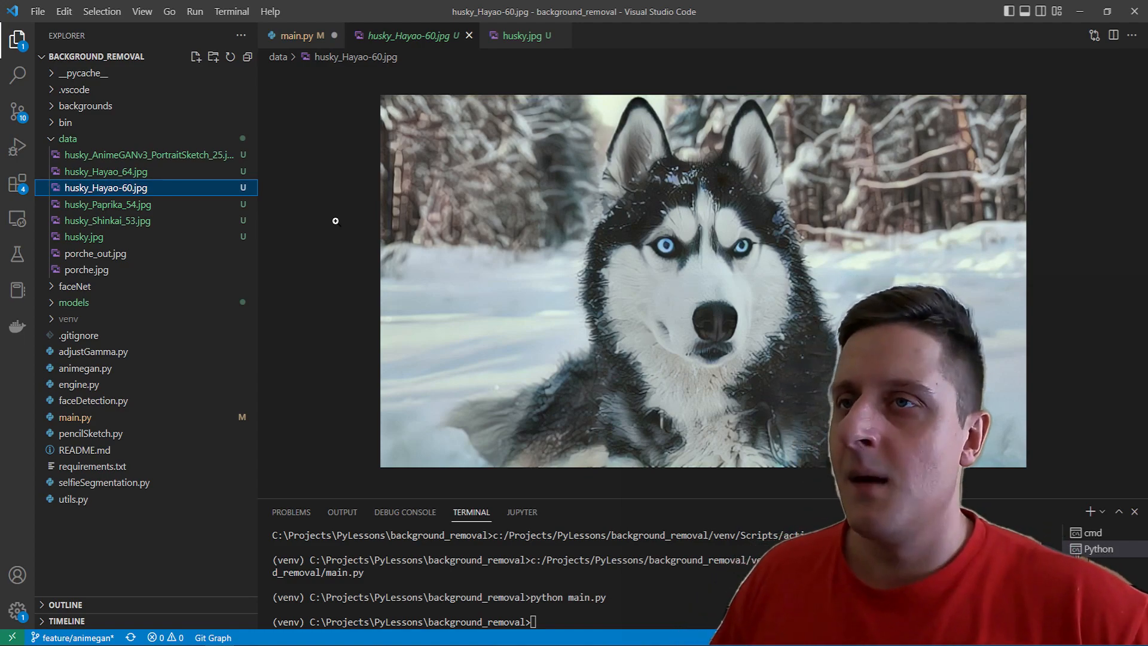
{"action": "mouse_move", "coordinate": [371, 222]}
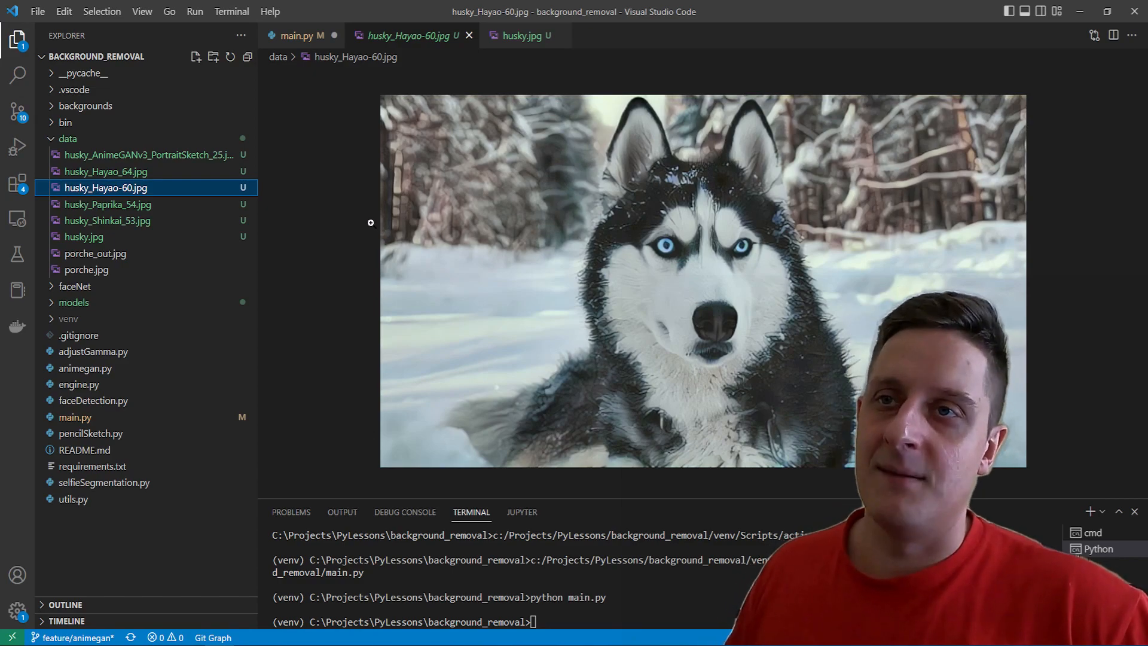
- View the Paprika_54 and remaining husky outputs, then return to the main.py code
{"action": "left_click", "coordinate": [107, 204]}
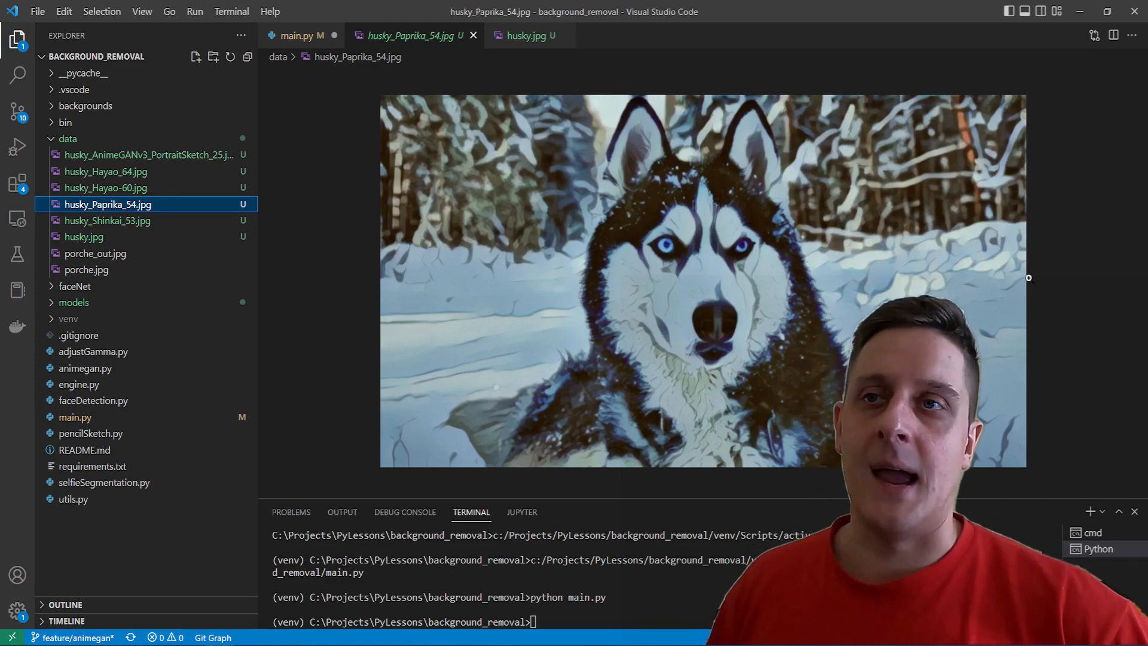
{"action": "left_click", "coordinate": [107, 220]}
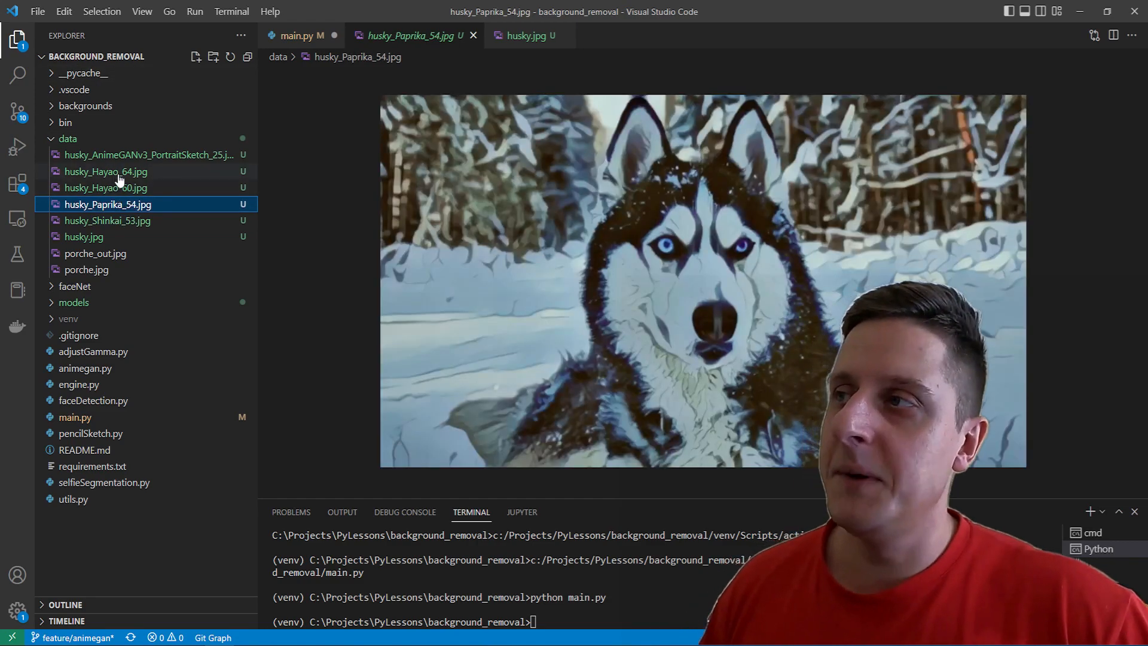
{"action": "left_click", "coordinate": [105, 171]}
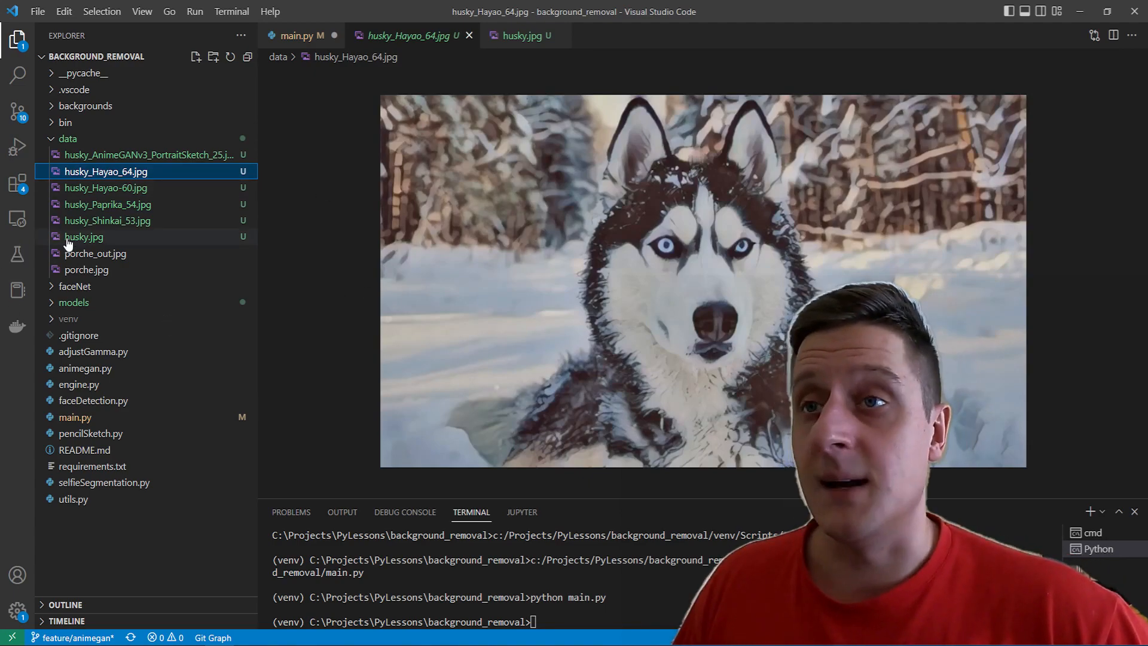
{"action": "left_click", "coordinate": [84, 236]}
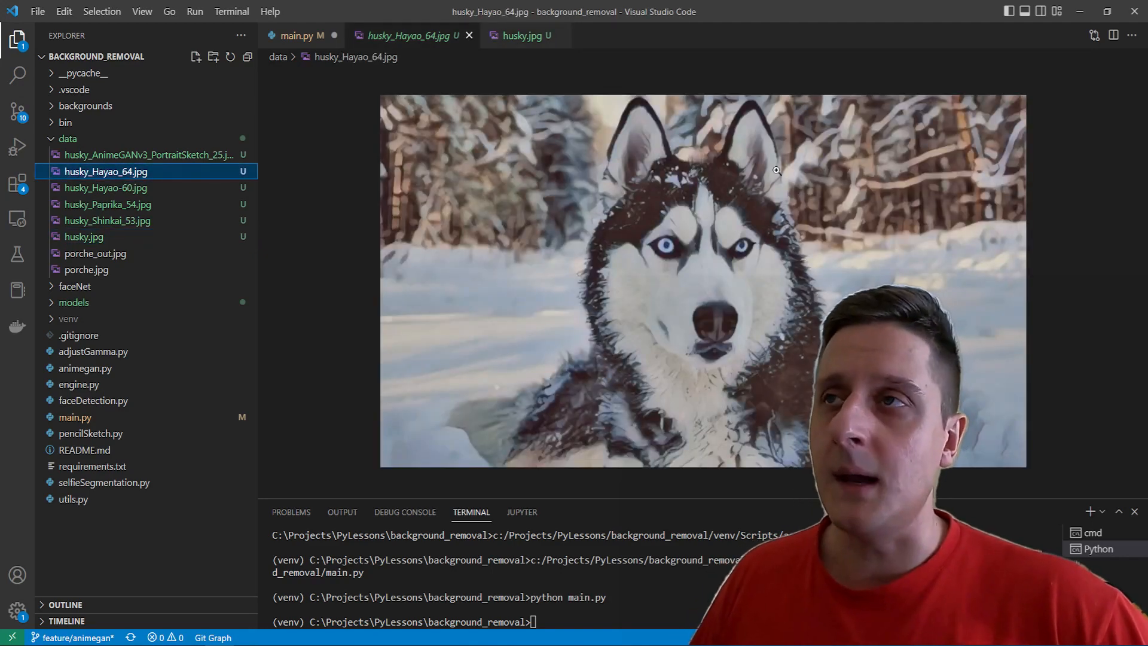
{"action": "left_click", "coordinate": [300, 35]}
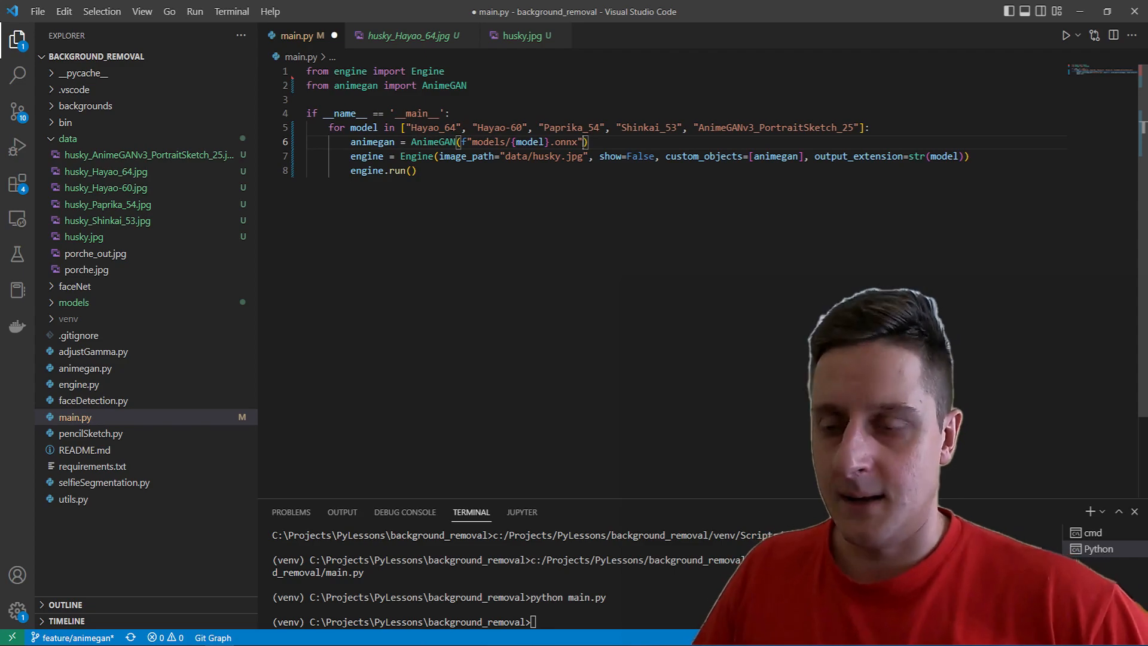
- Add downsize_ratio=2 to the AnimeGAN call and check the __init__ parameter in animegan.py
{"action": "type", "text": ", d"}
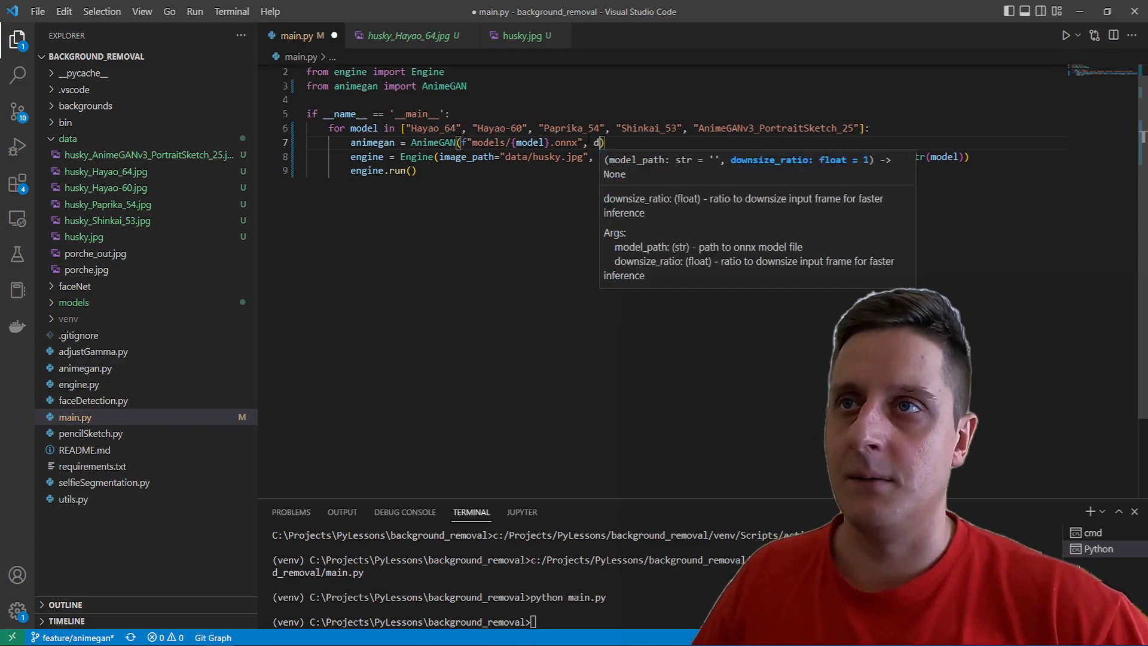
{"action": "type", "text": "ownsize_ratio="}
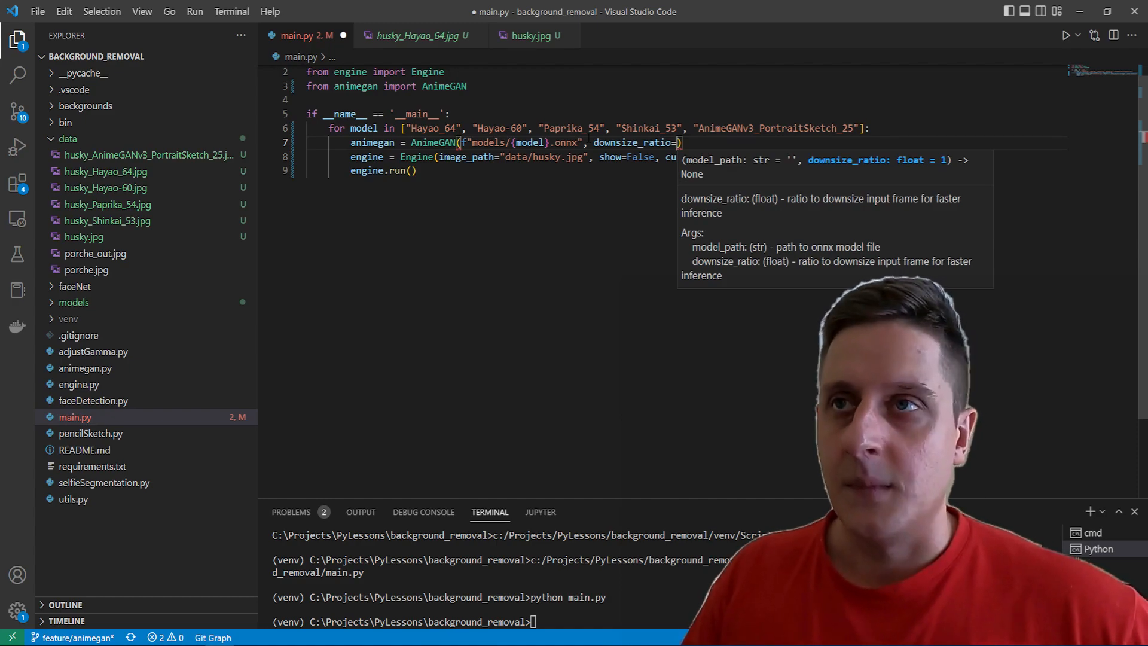
{"action": "type", "text": "2"}
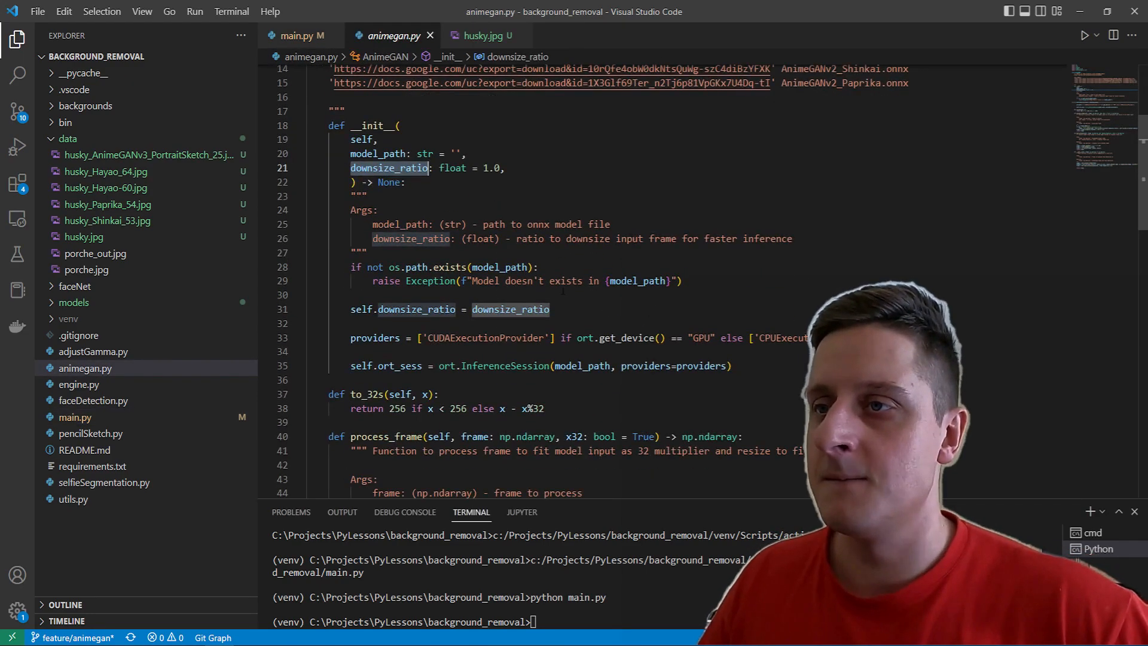
{"action": "scroll", "scroll_direction": "down", "scroll_amount": 3}
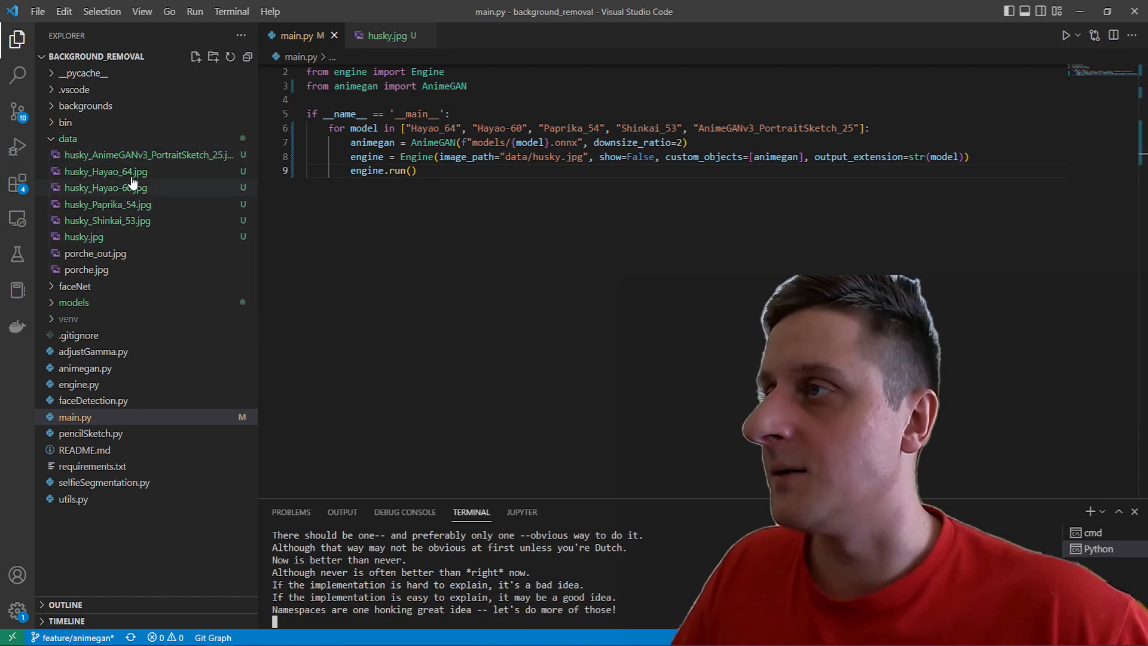
{"action": "double_click", "coordinate": [105, 171]}
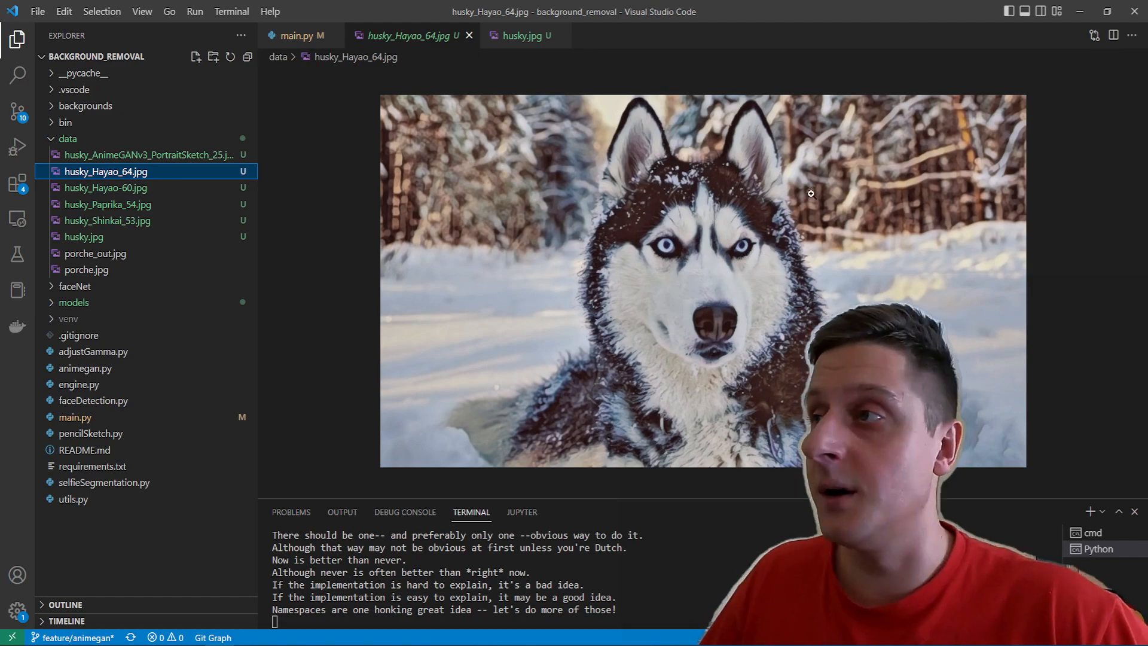
{"action": "left_click", "coordinate": [105, 188]}
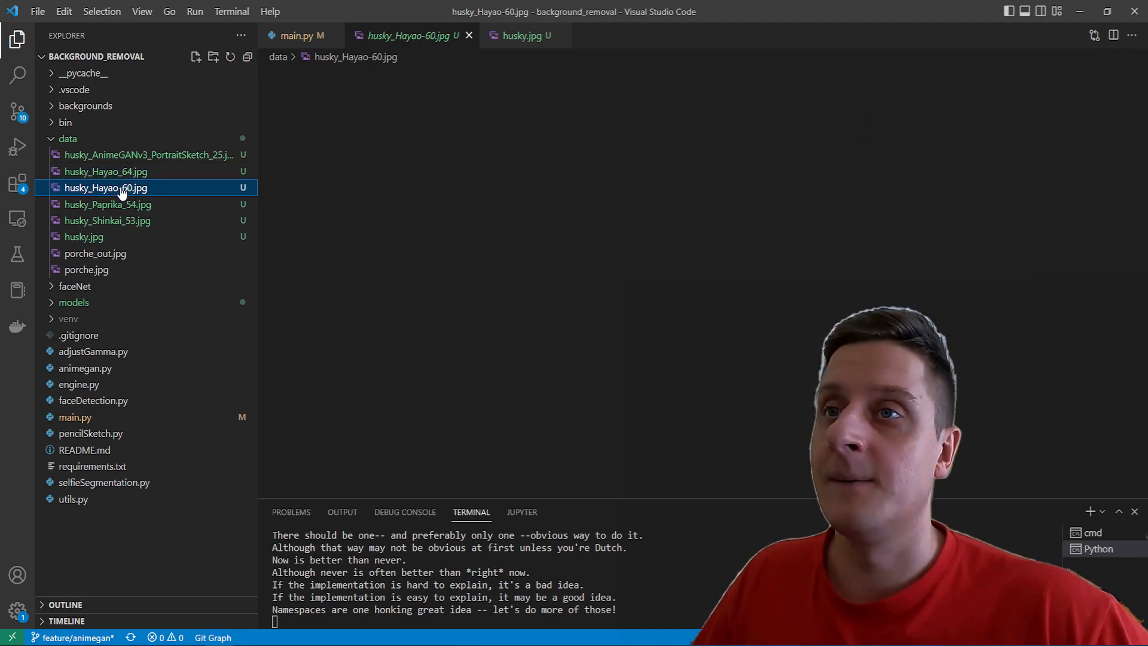
{"action": "left_click", "coordinate": [106, 188]}
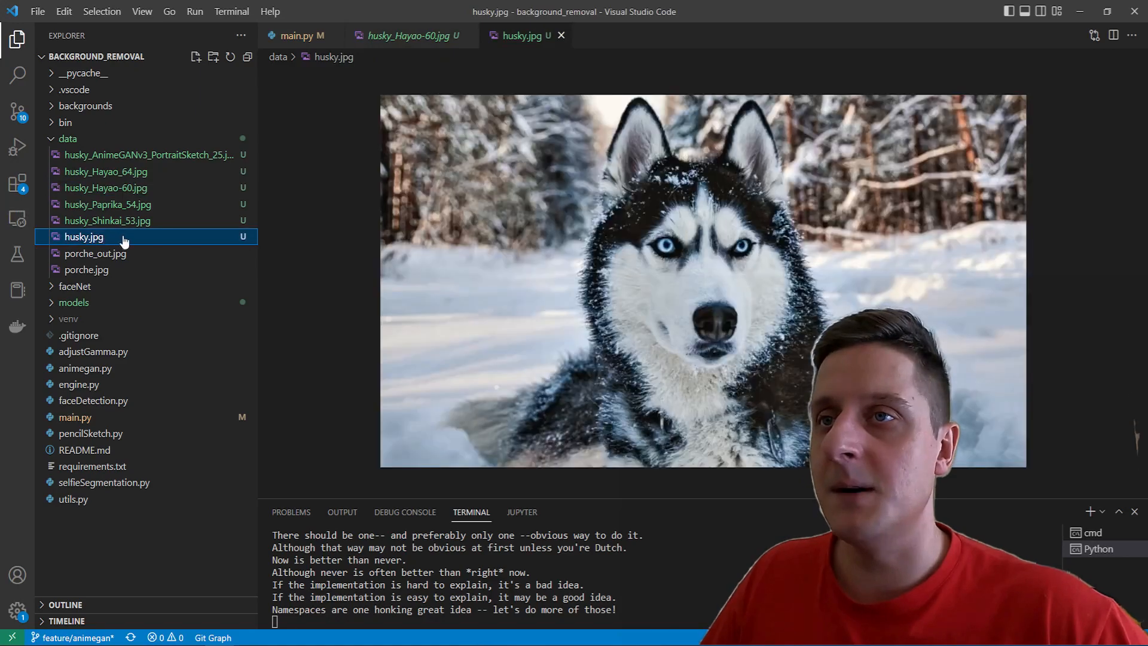
{"action": "left_click", "coordinate": [105, 188]}
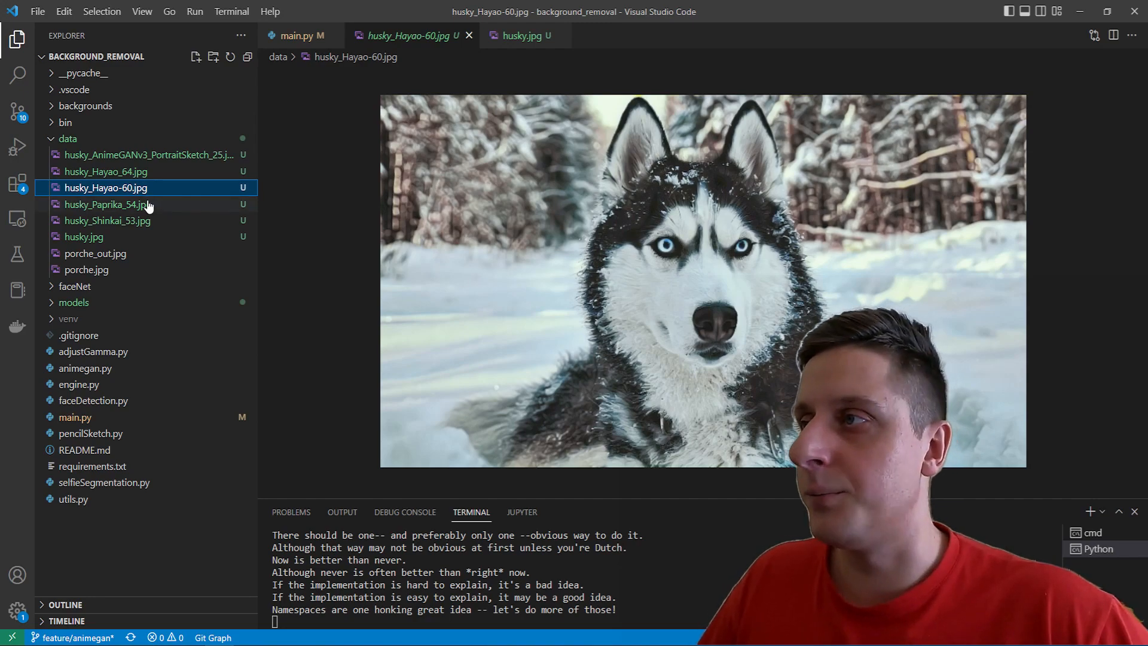
{"action": "left_click", "coordinate": [108, 204]}
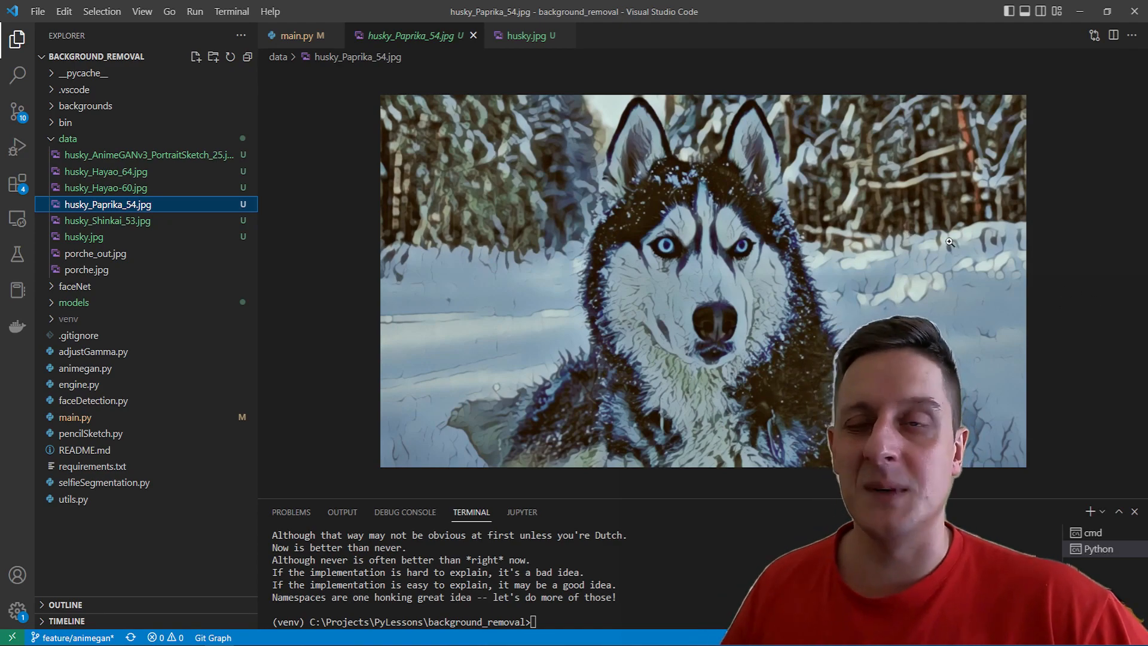
{"action": "mouse_move", "coordinate": [108, 220]}
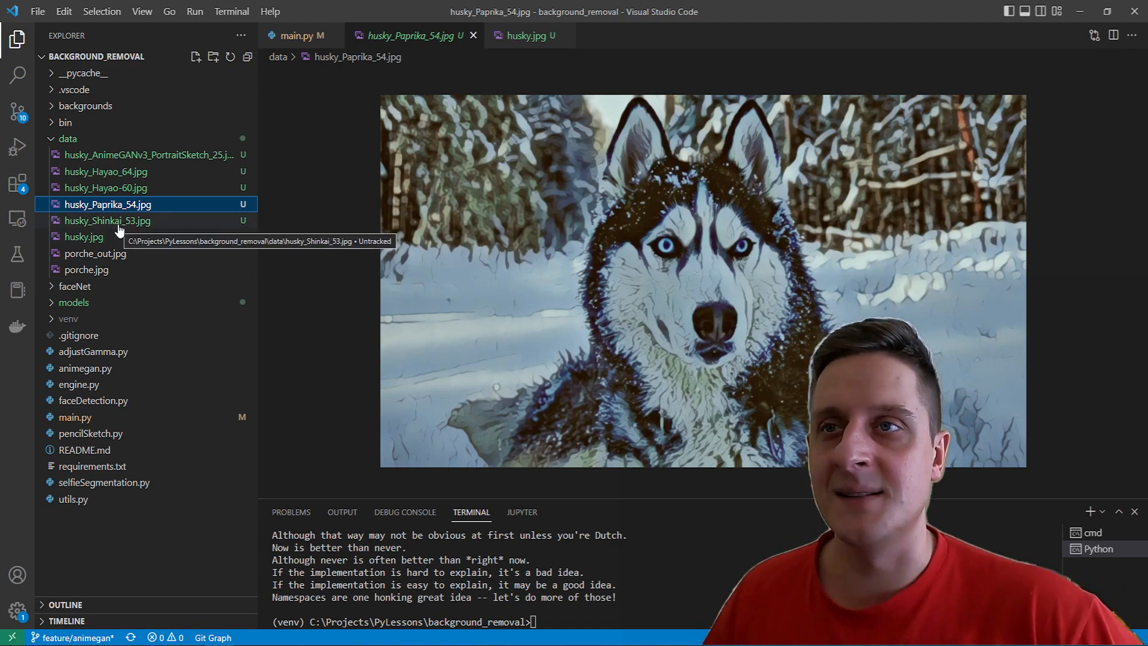
{"action": "left_click", "coordinate": [107, 220]}
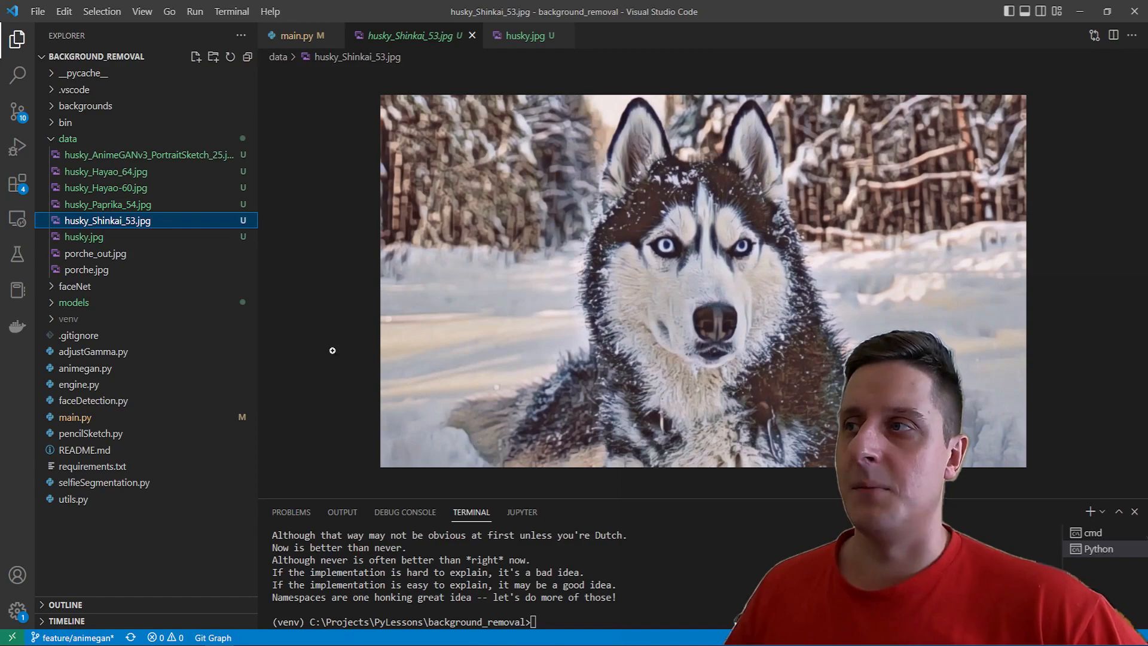
{"action": "left_click", "coordinate": [146, 154]}
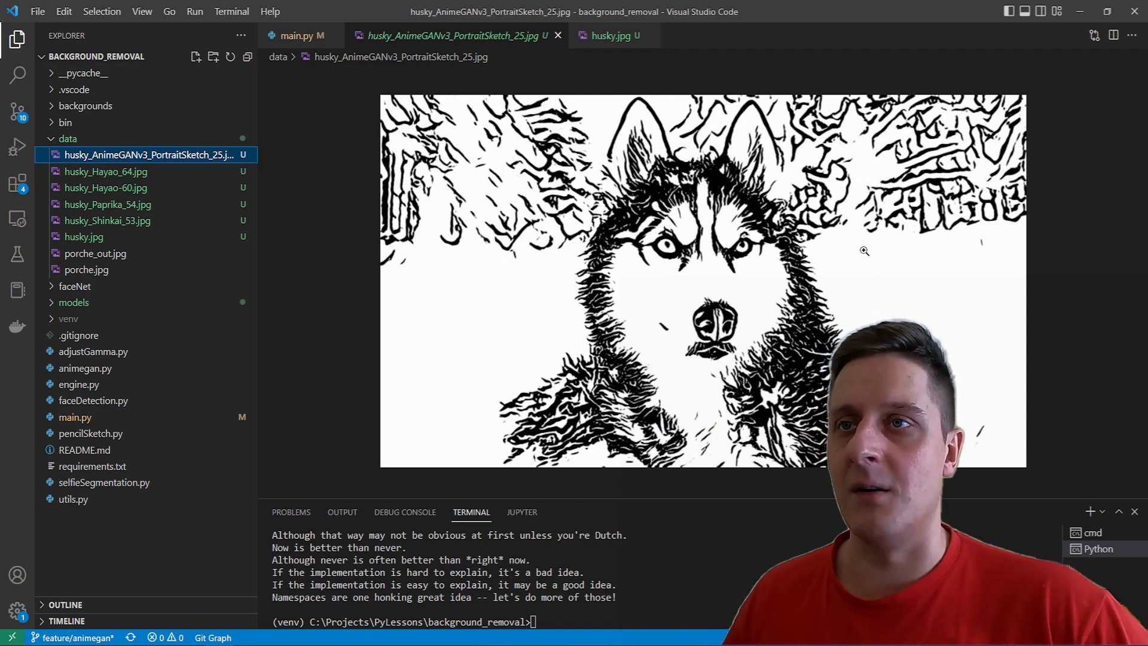
{"action": "mouse_move", "coordinate": [162, 237]}
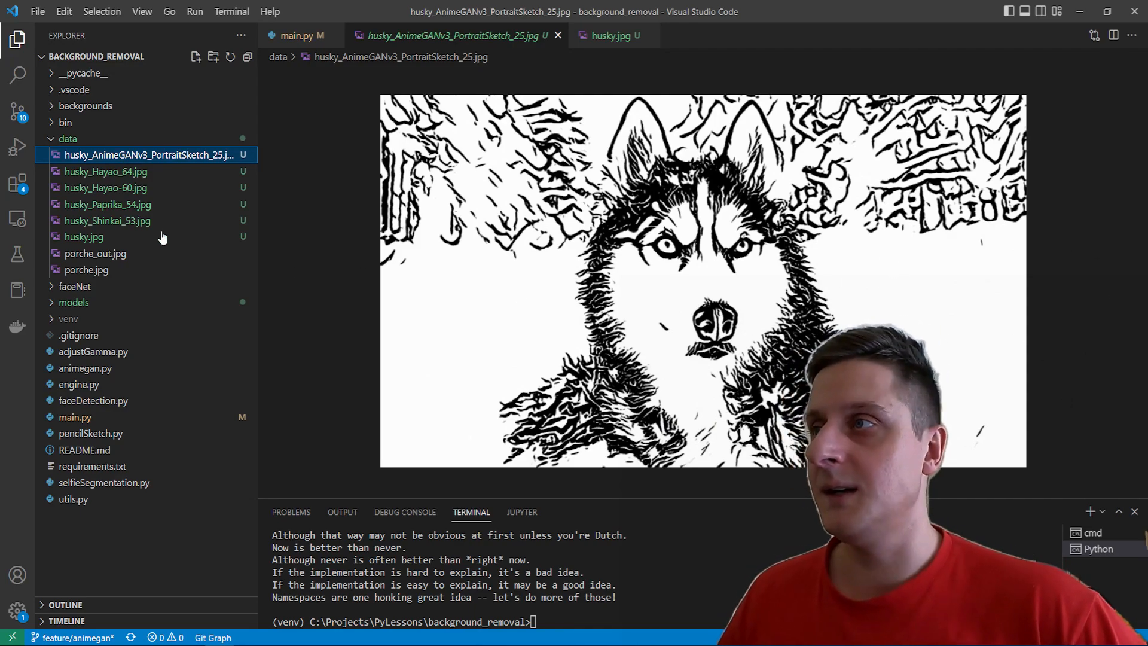
{"action": "left_click", "coordinate": [105, 171]}
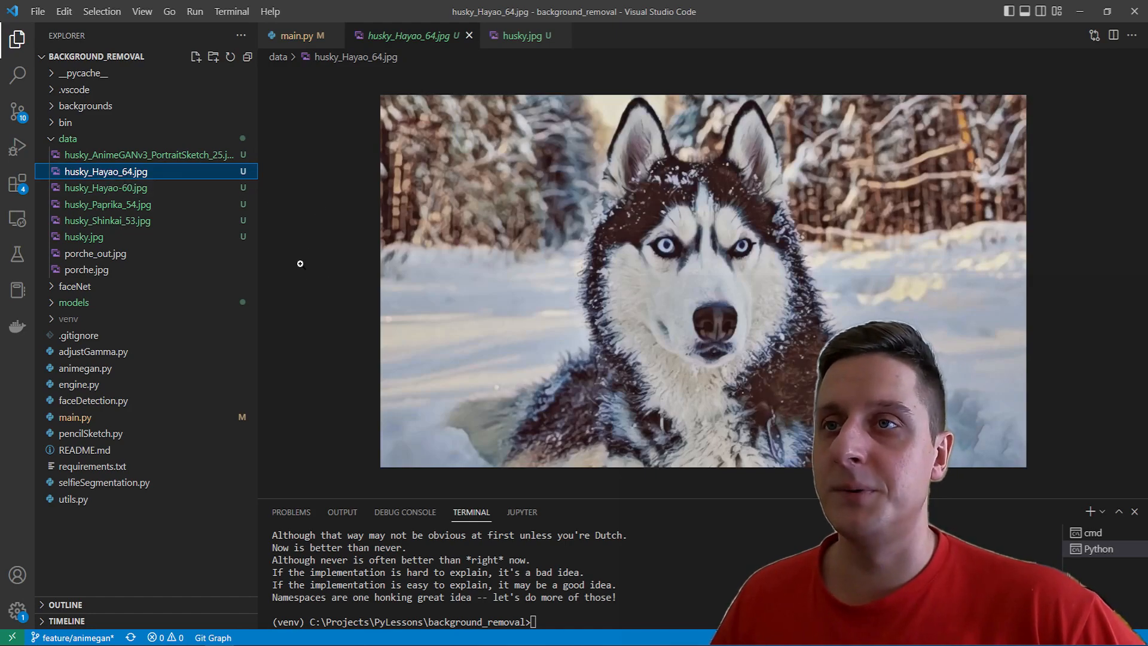
{"action": "left_click", "coordinate": [105, 188]}
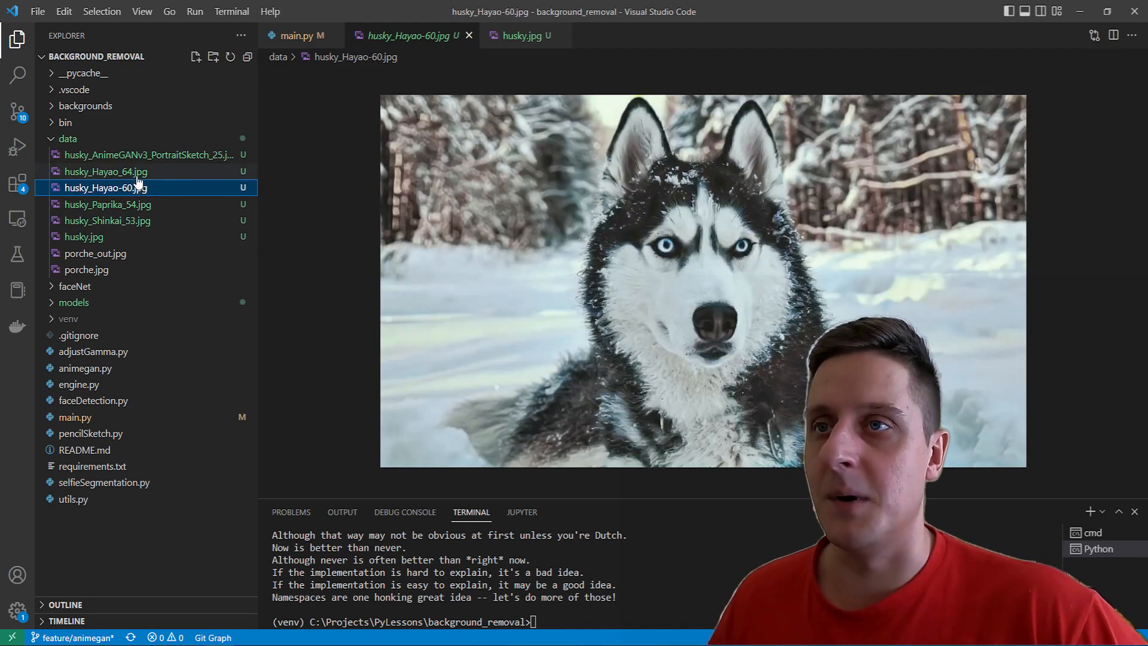
{"action": "left_click", "coordinate": [106, 171]}
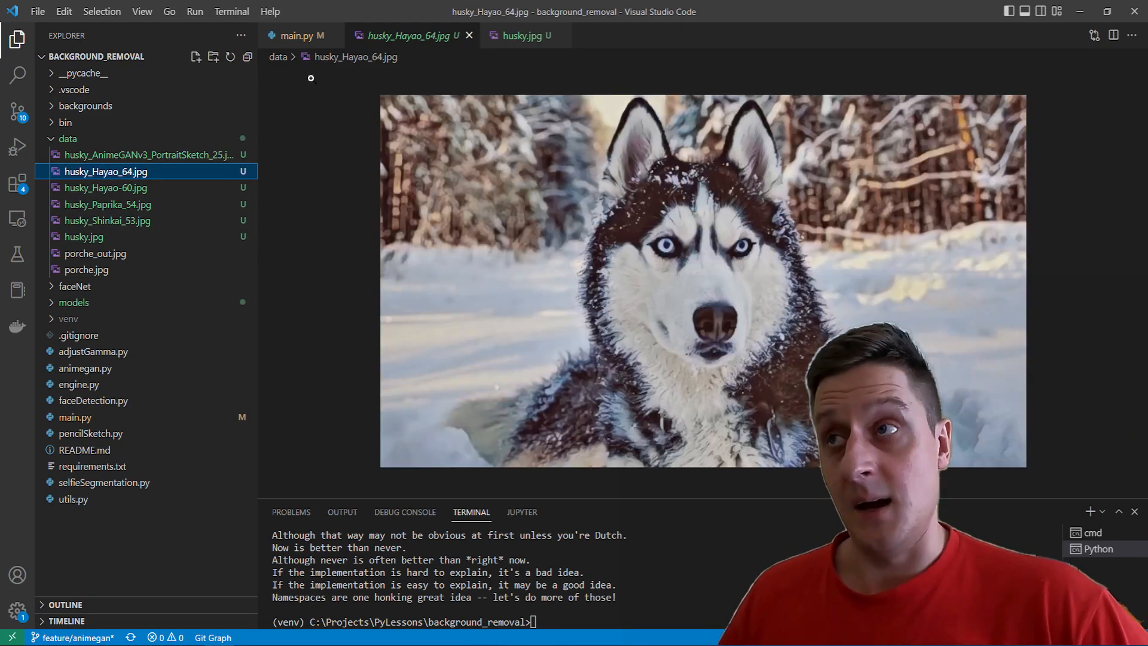
{"action": "left_click", "coordinate": [296, 35]}
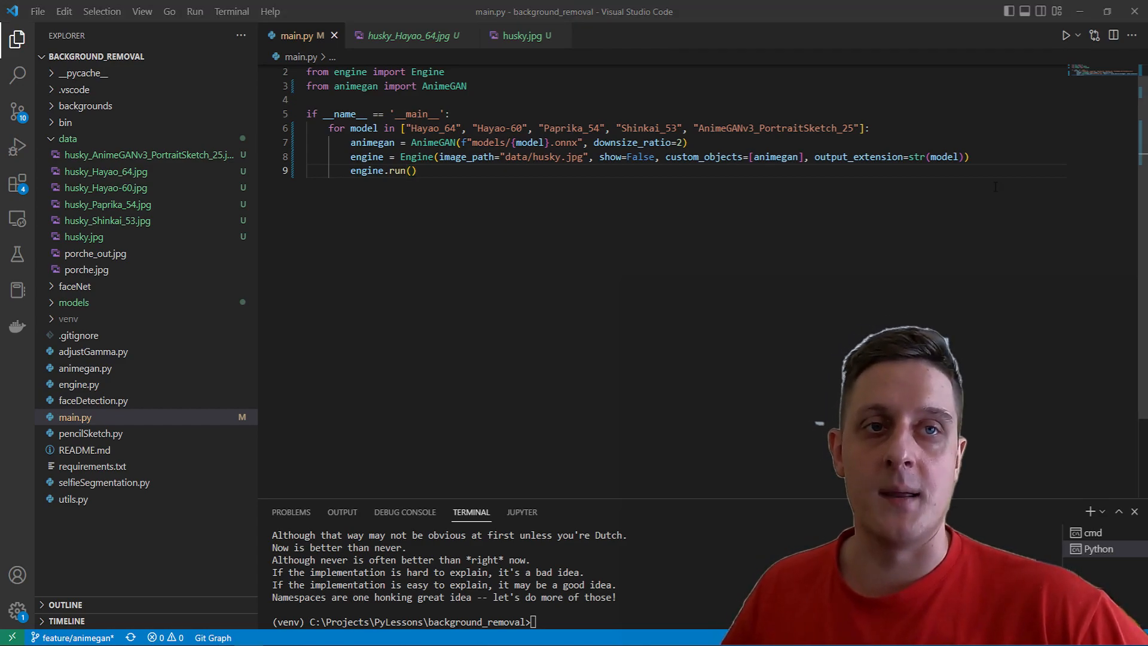
- Add the import line 'from selfieSegmentation import MPSegmentation' after the AnimeGAN import
{"action": "double_click", "coordinate": [444, 86]}
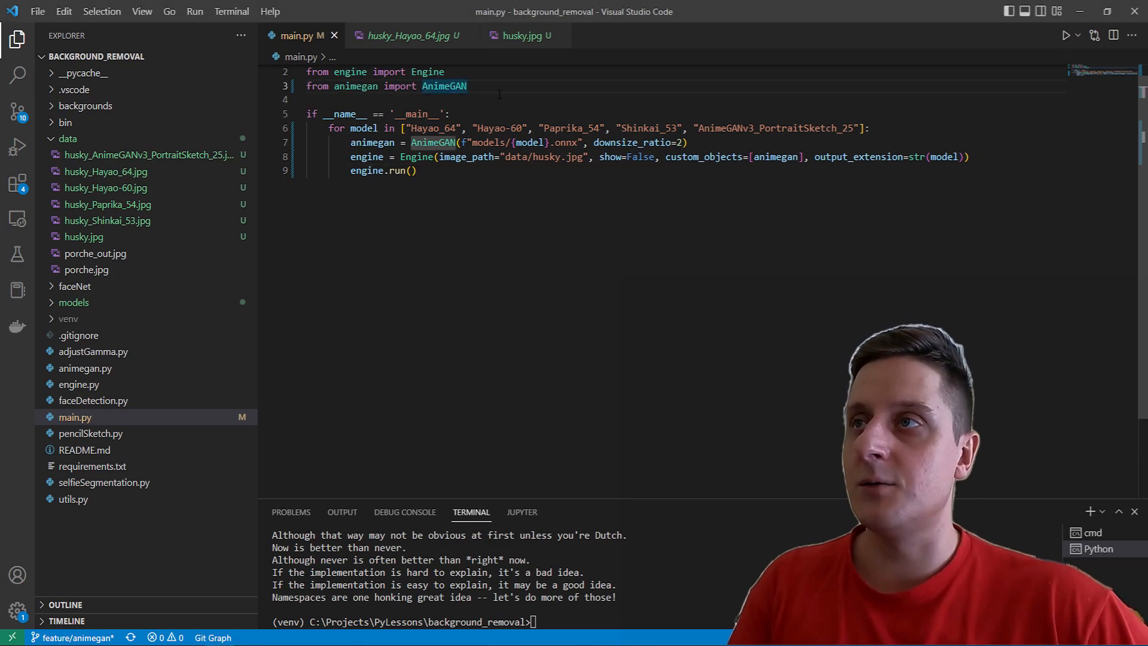
{"action": "type", "text": "from se"}
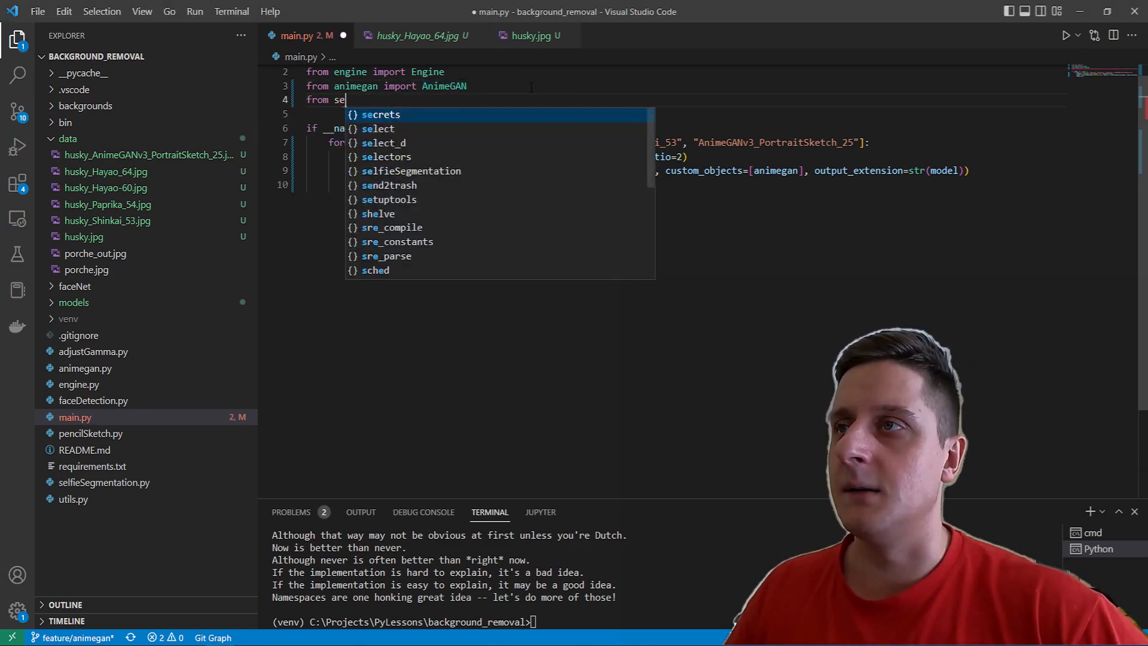
{"action": "type", "text": "lfieSegmentation"}
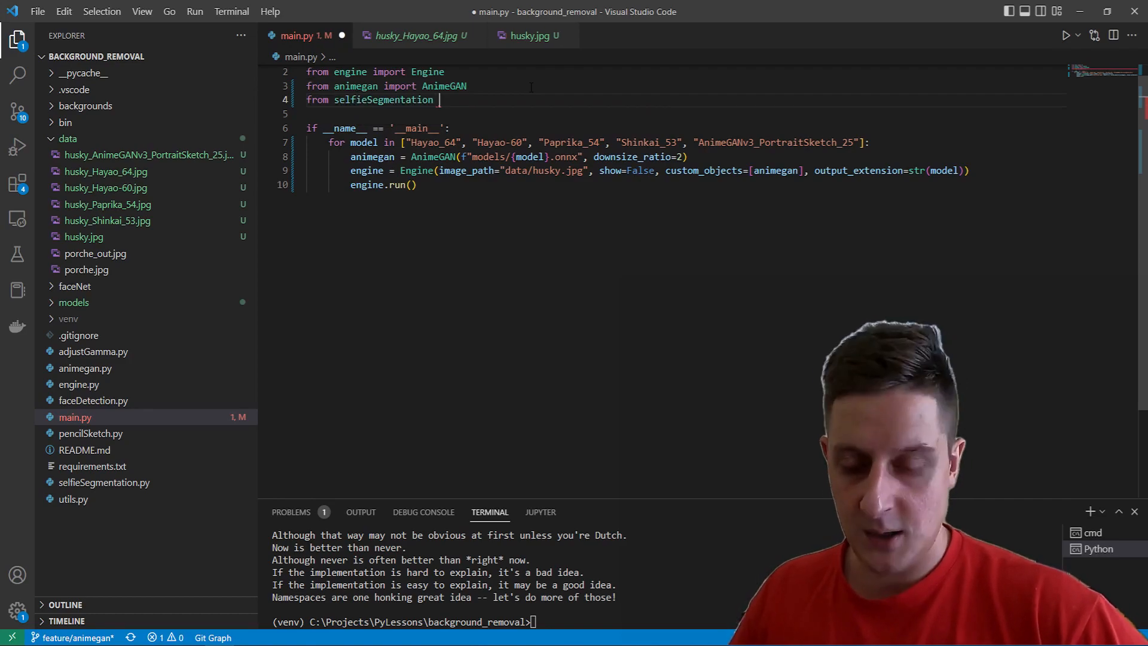
{"action": "type", "text": "import MP"}
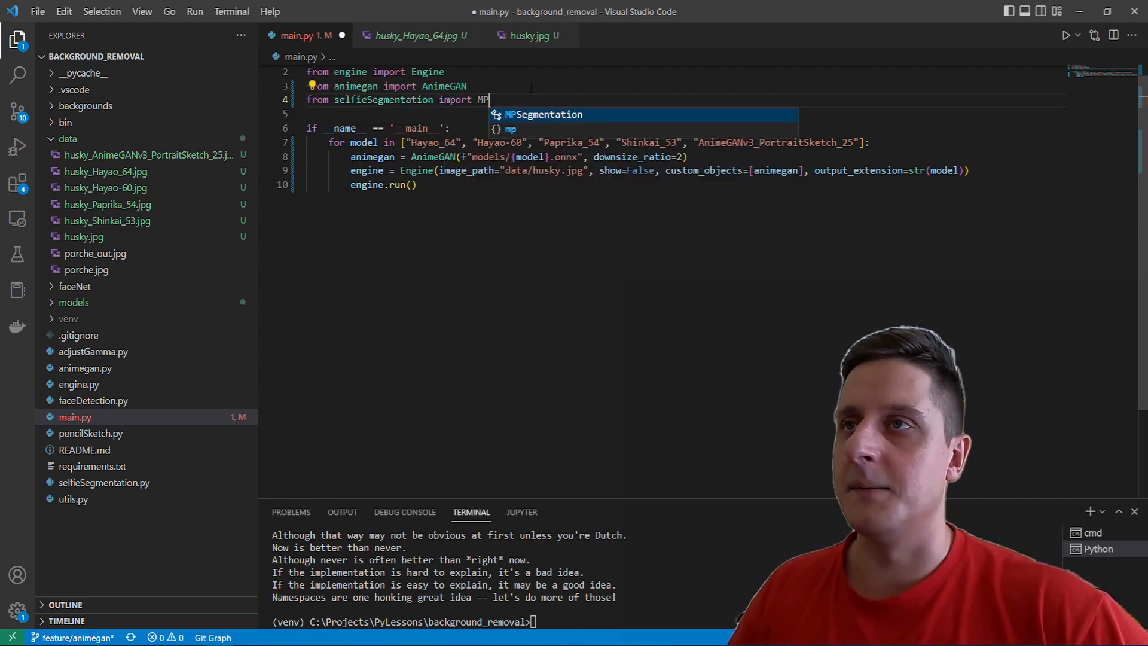
{"action": "key", "text": "Tab"}
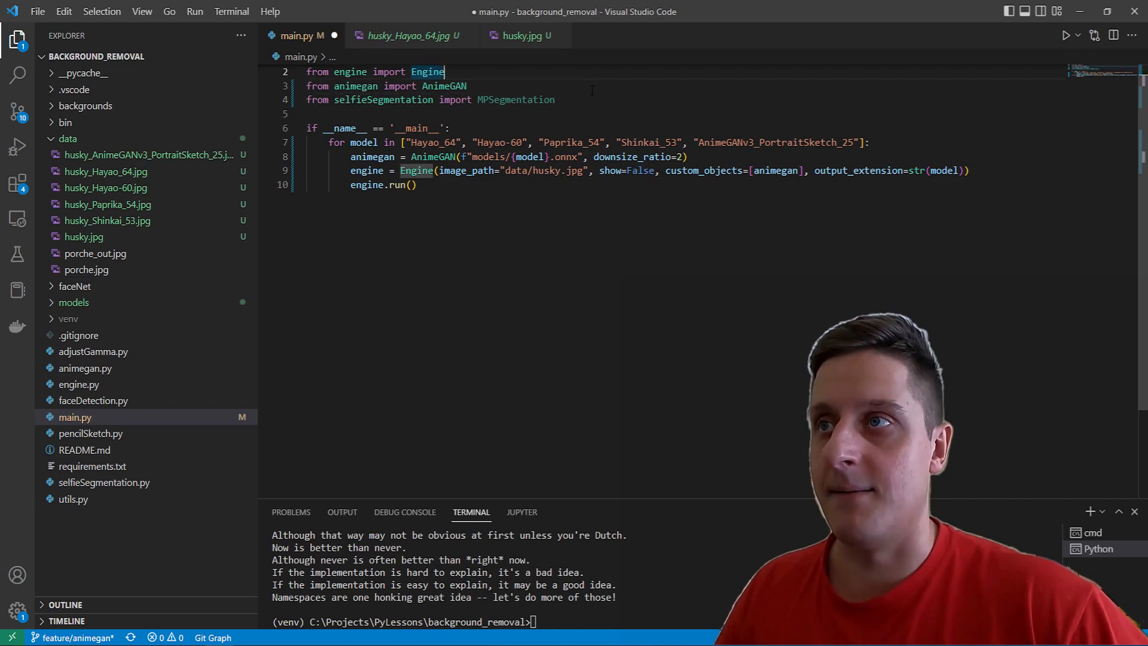
- Comment out the whole loop over the AnimeGAN models with Ctrl+/
{"action": "left_click_drag", "start_coordinate": [307, 142], "coordinate": [417, 184]}
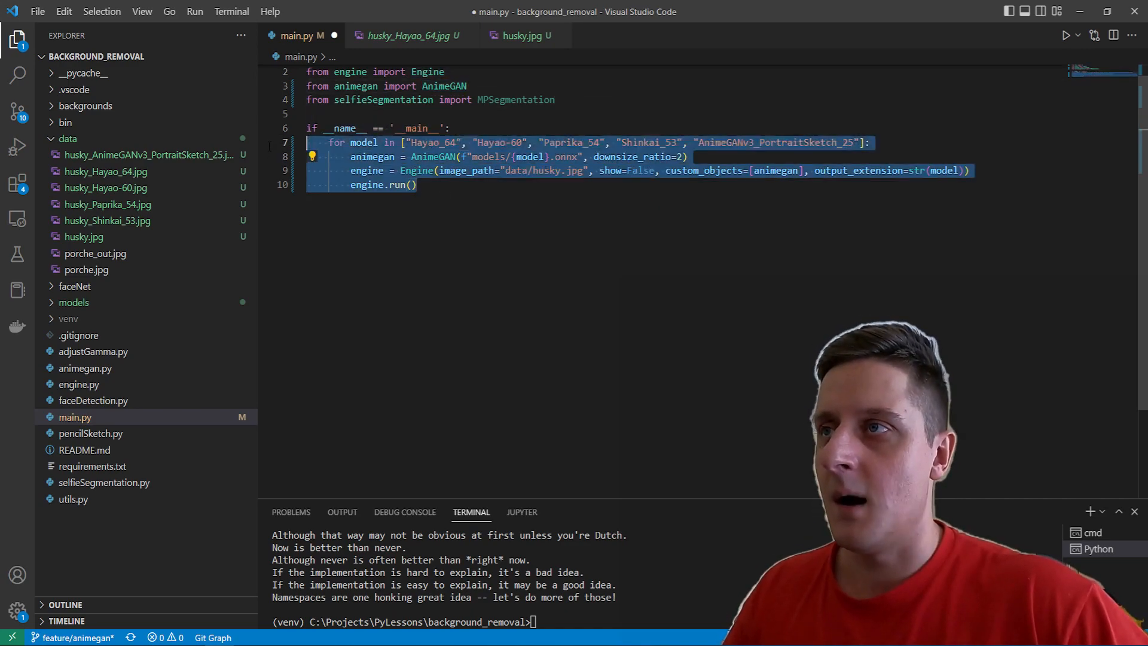
{"action": "key", "text": "ctrl+/"}
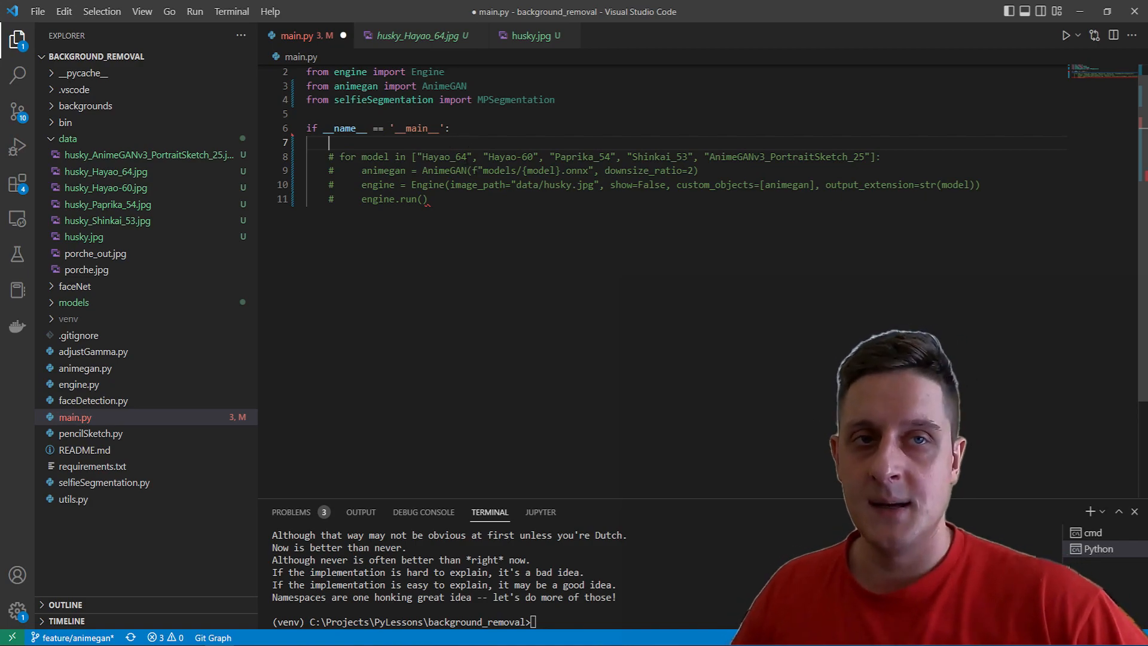
- Write segmentationModule = MPSegmentation(threshold=0.3, bg_images_path='') below the imports
{"action": "type", "text": "segmentation"}
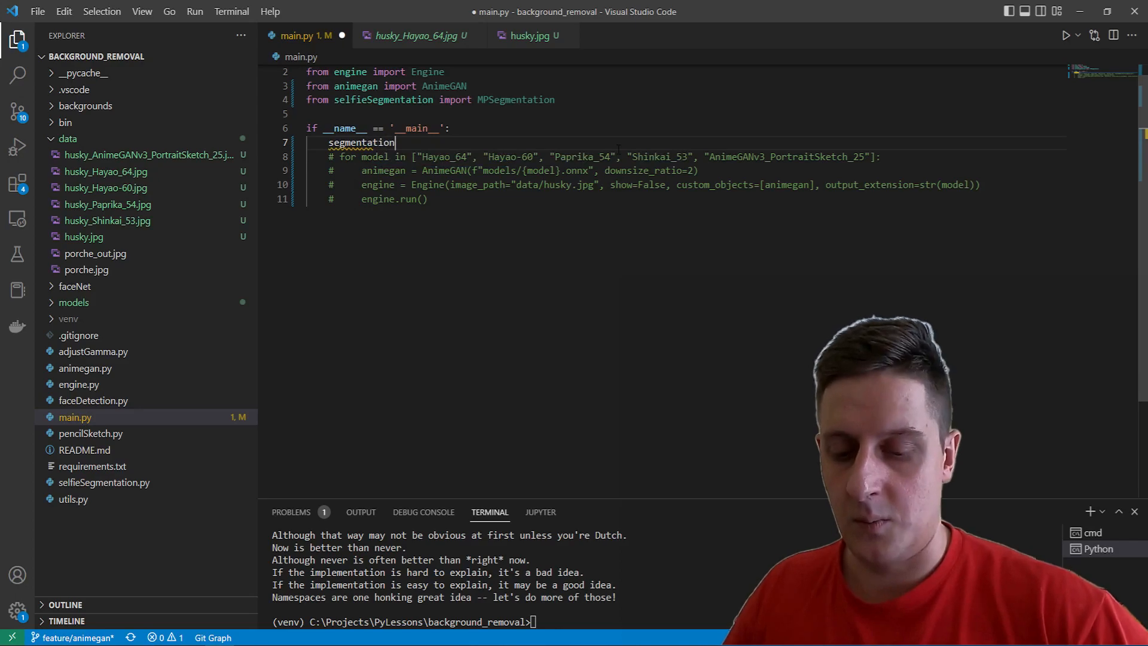
{"action": "type", "text": "Module ="}
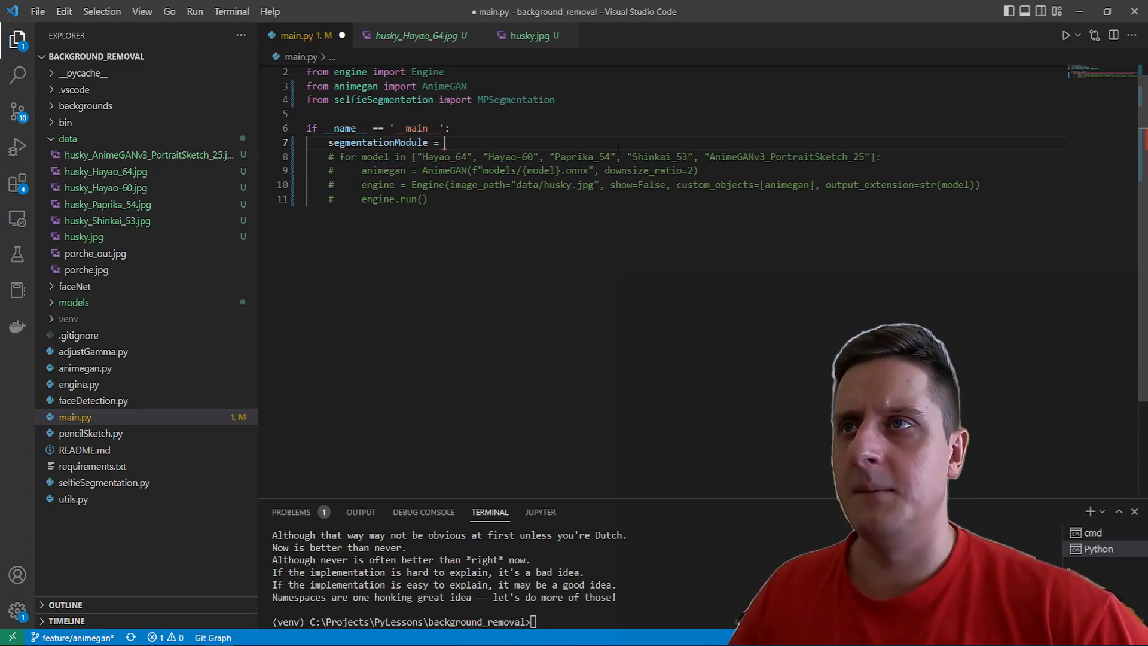
{"action": "type", "text": "MPSegmentation"}
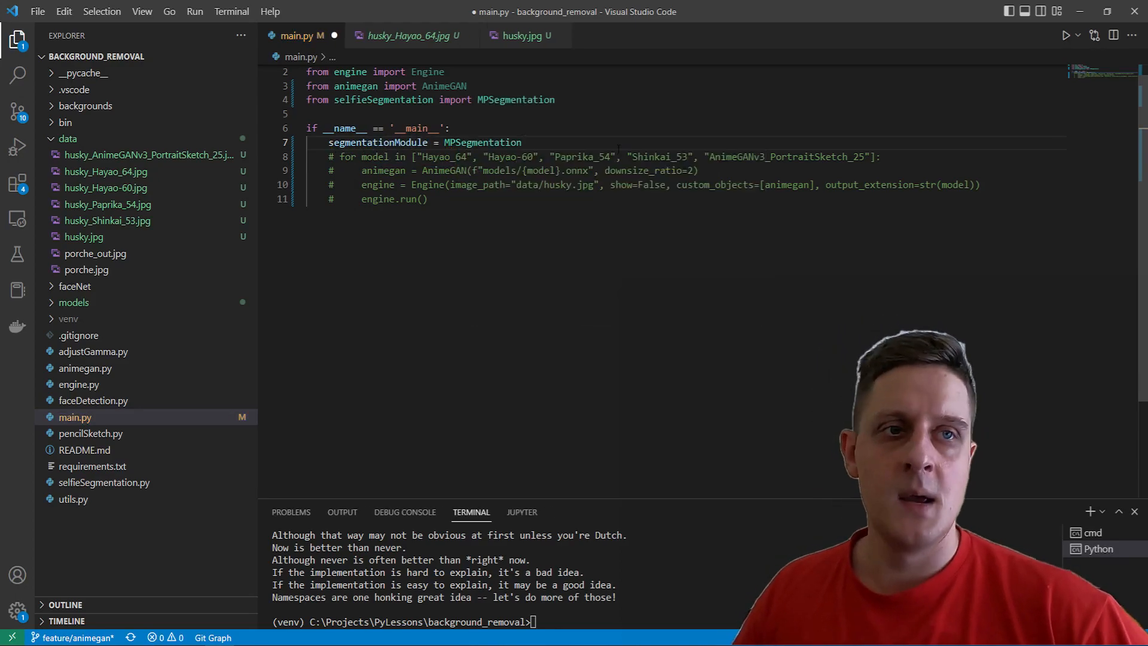
{"action": "type", "text": "("}
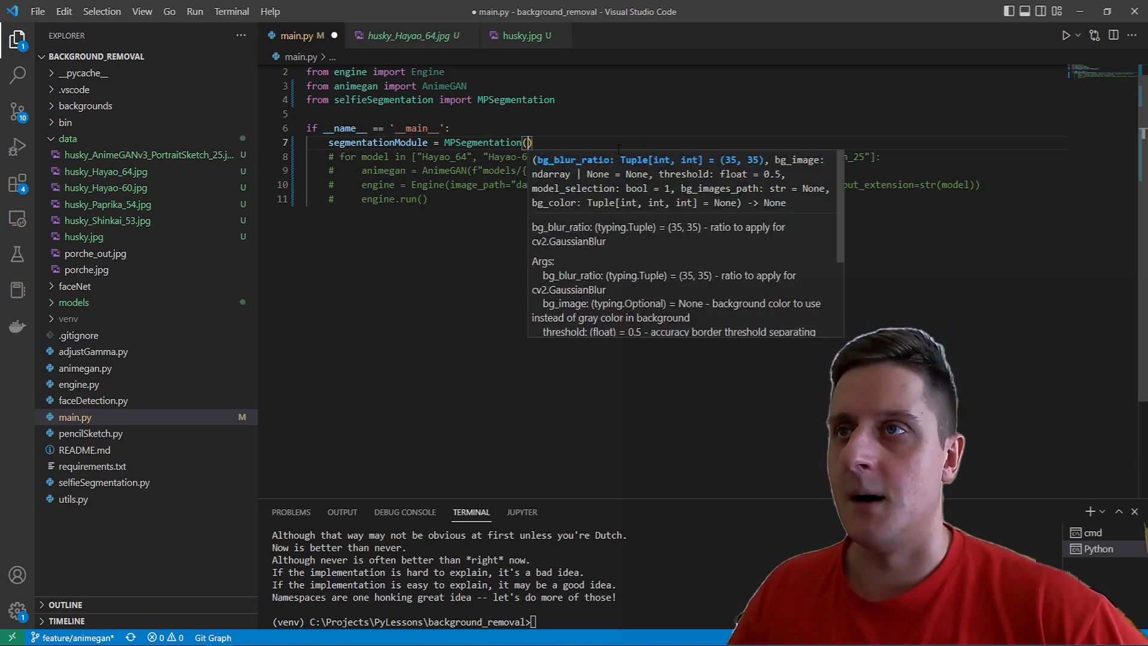
{"action": "type", "text": "threshold="}
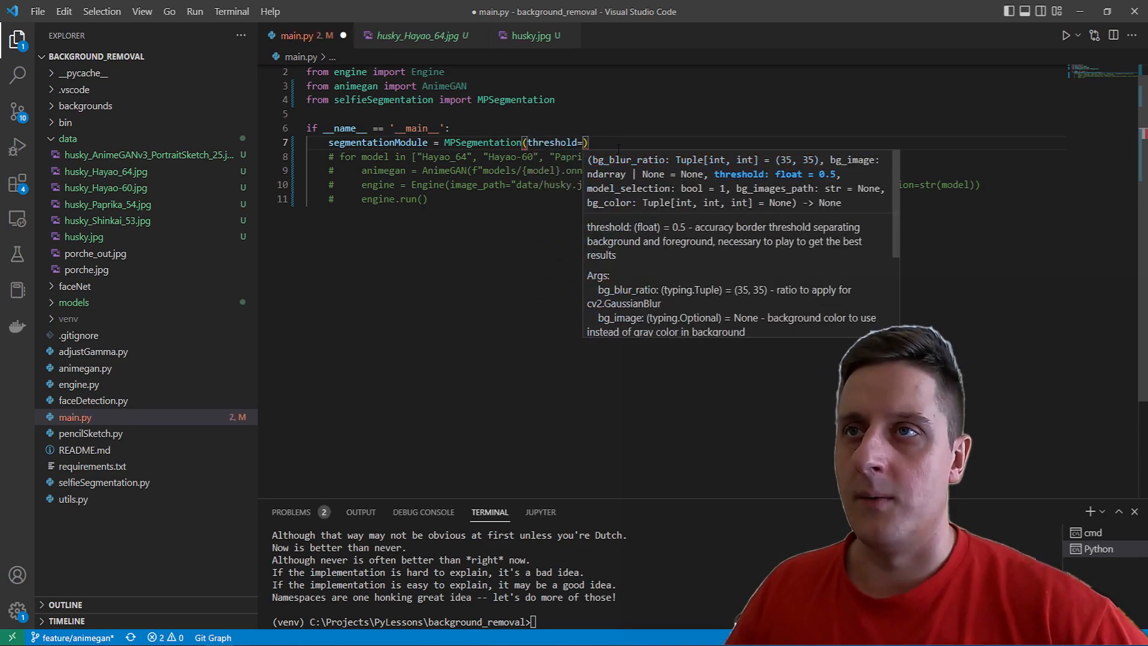
{"action": "type", "text": "0.3"}
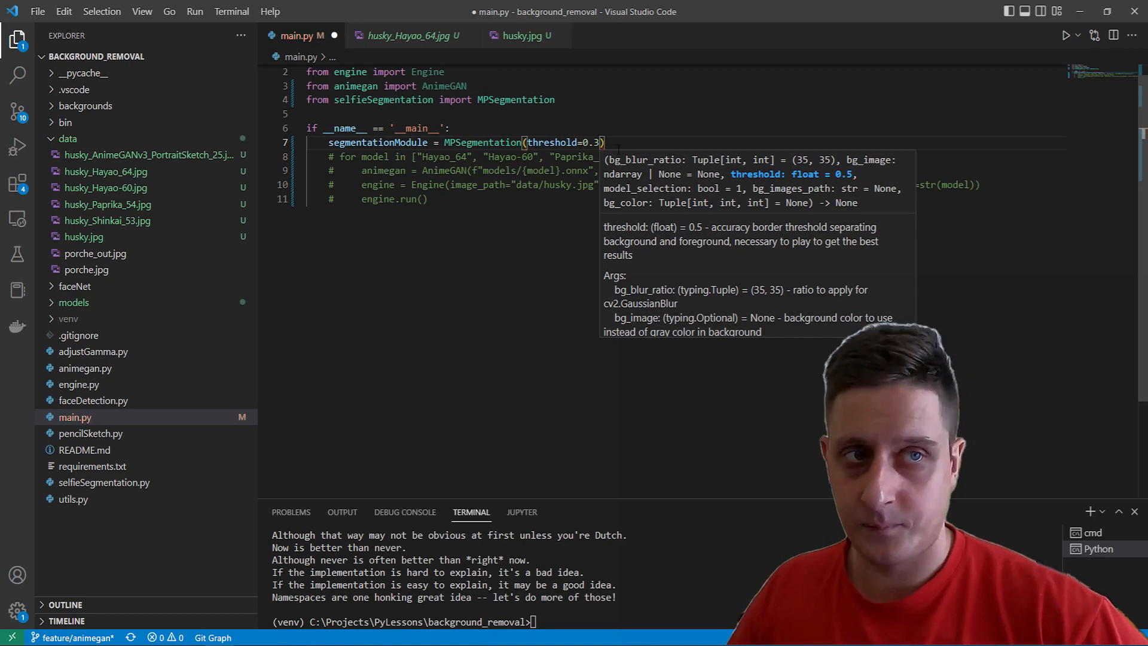
{"action": "type", "text": ", bg"}
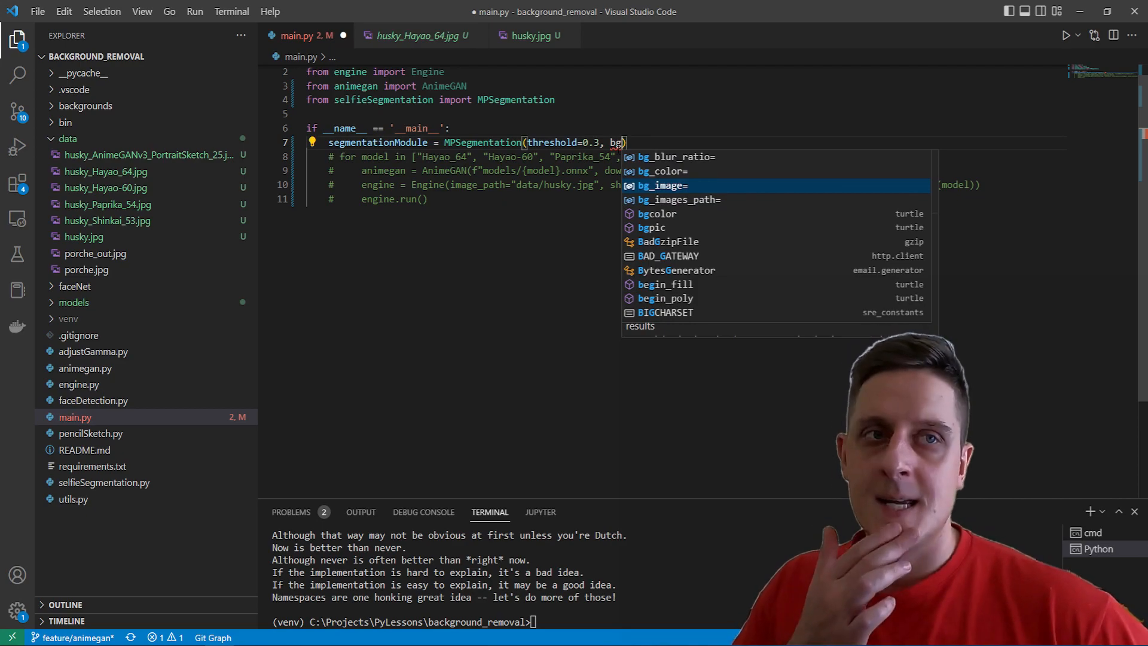
{"action": "key", "text": "Down"}
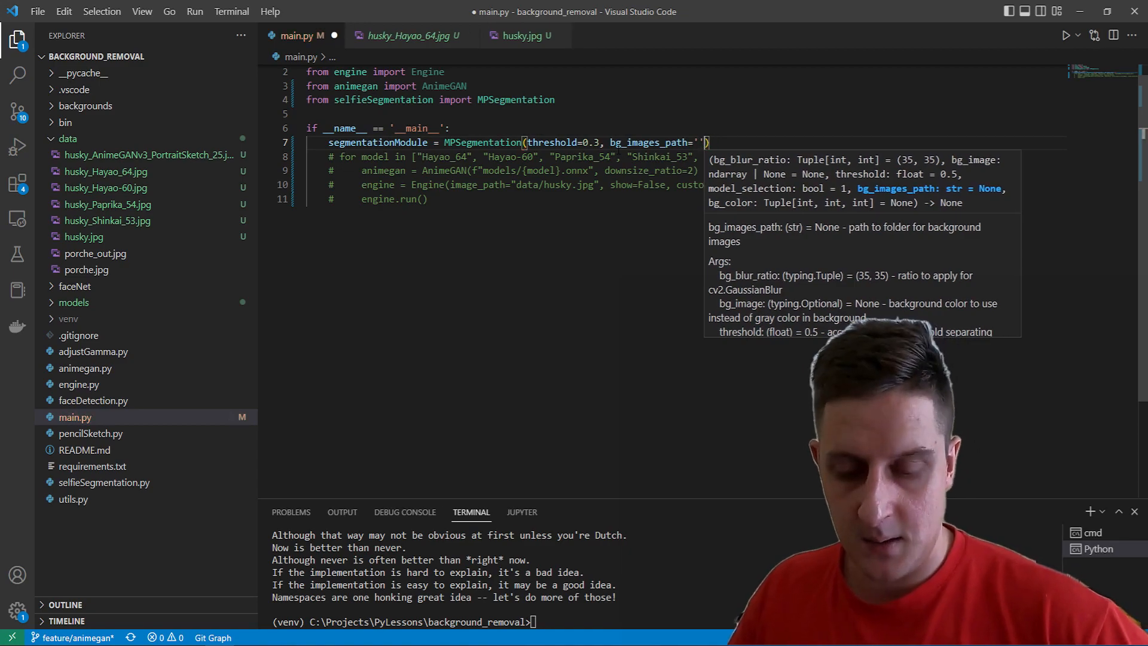
{"action": "type", "text": ","}
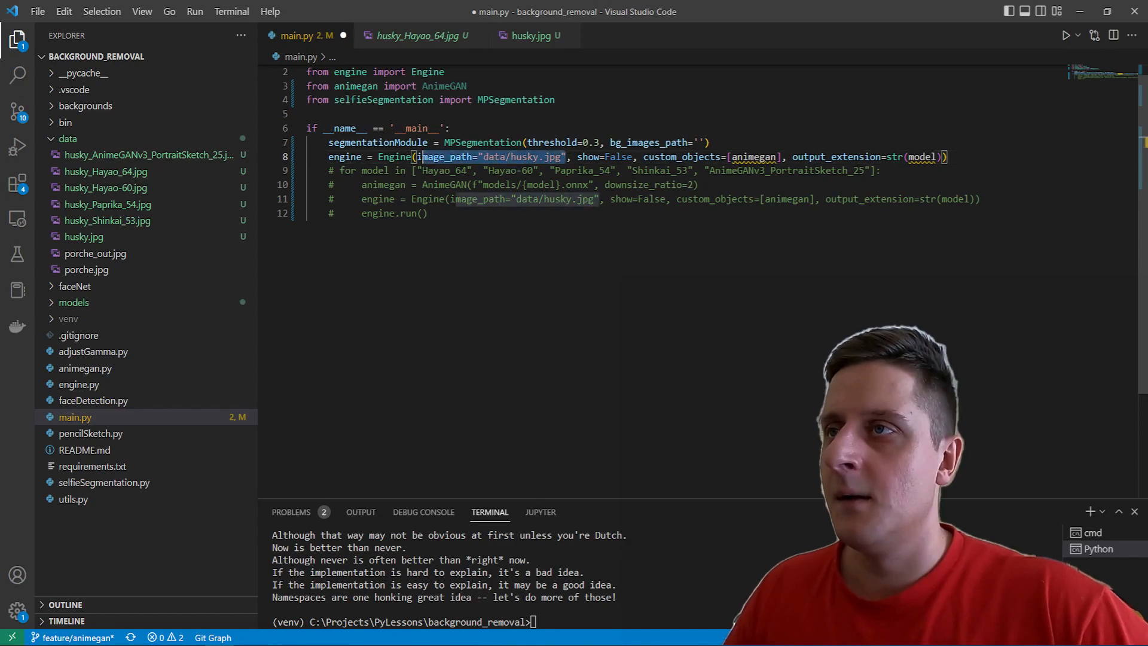
- Give the Engine webcam_id=0 and show=True instead of an image path
{"action": "type", "text": "webcam_id="}
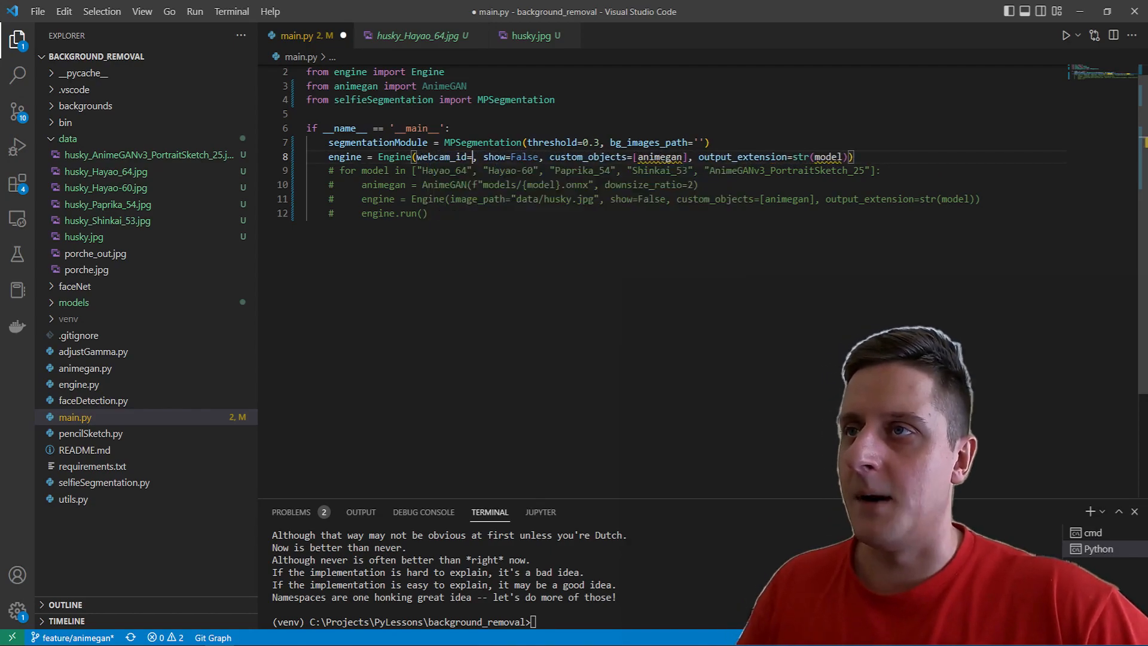
{"action": "type", "text": "0"}
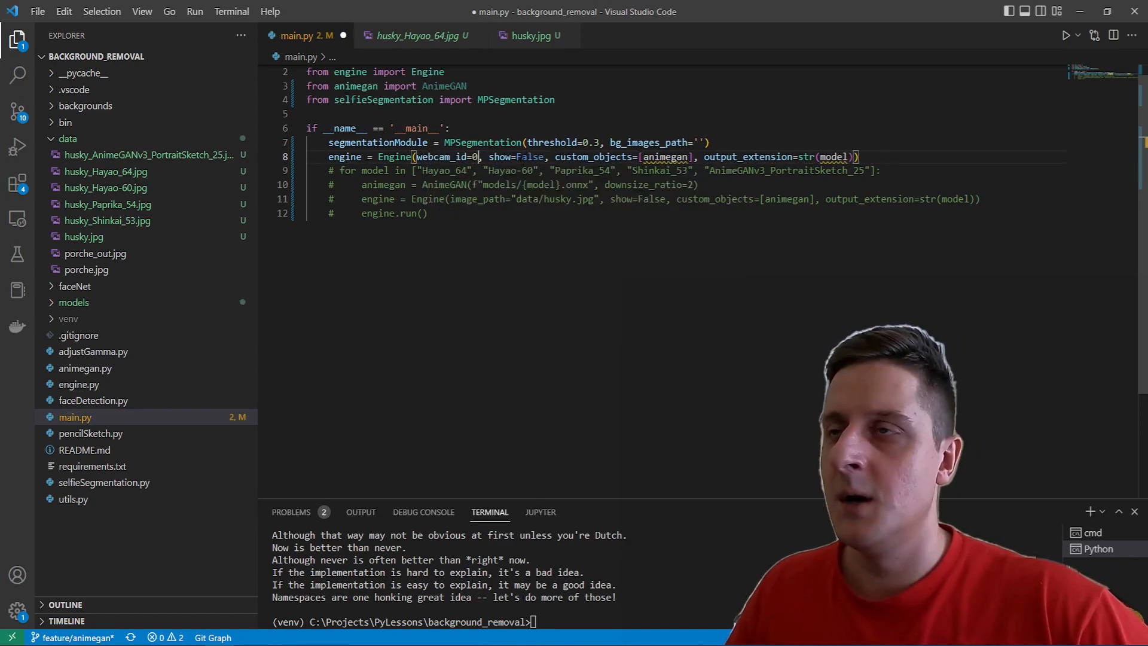
{"action": "type", "text": "True"}
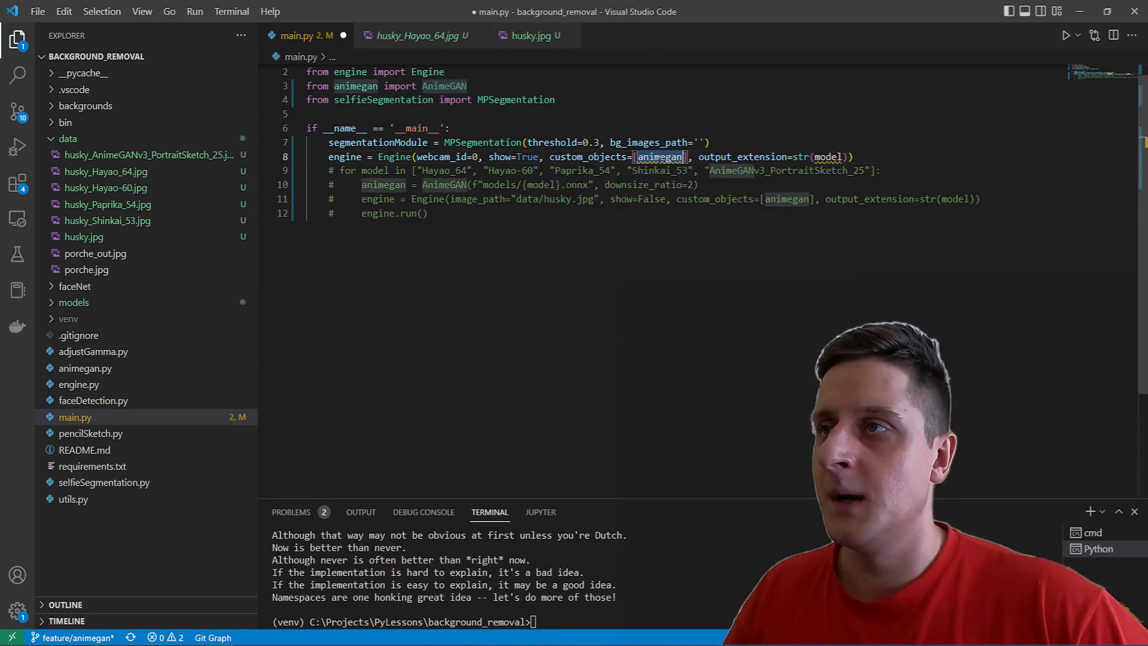
- Add animegan = AnimeGAN(f"models/{model}.onnx", downsize_ratio=2) above the Engine line
{"action": "left_click", "coordinate": [383, 184]}
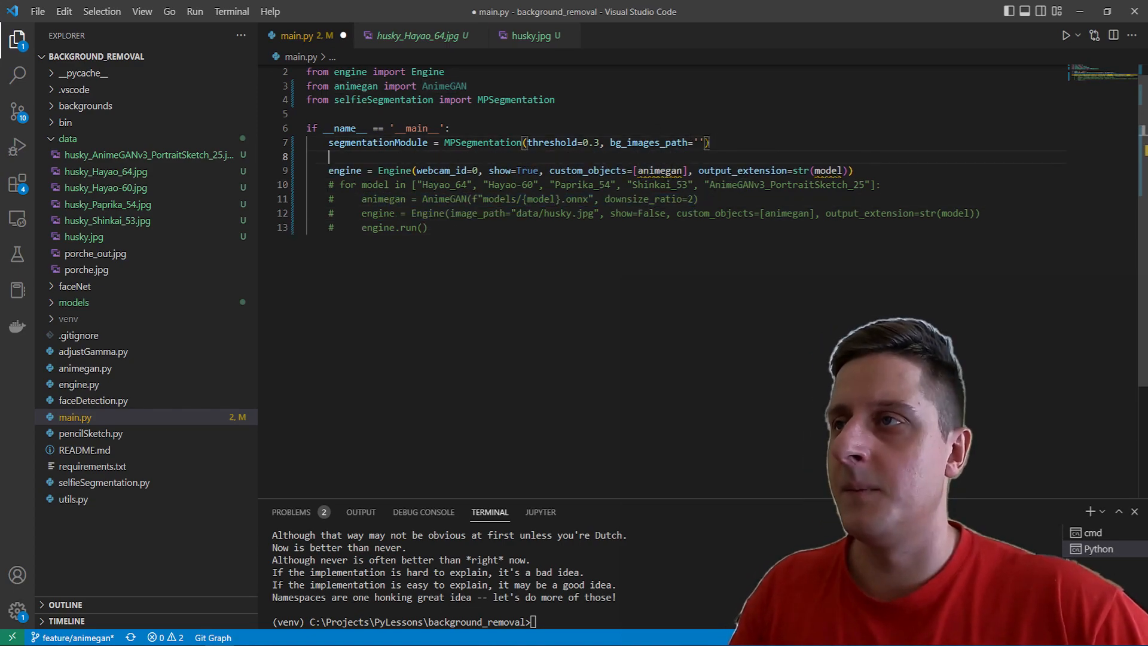
{"action": "type", "text": "animegan = AnimeGAN(f\"models/{model}.onnx\", downsize_ratio=2)"}
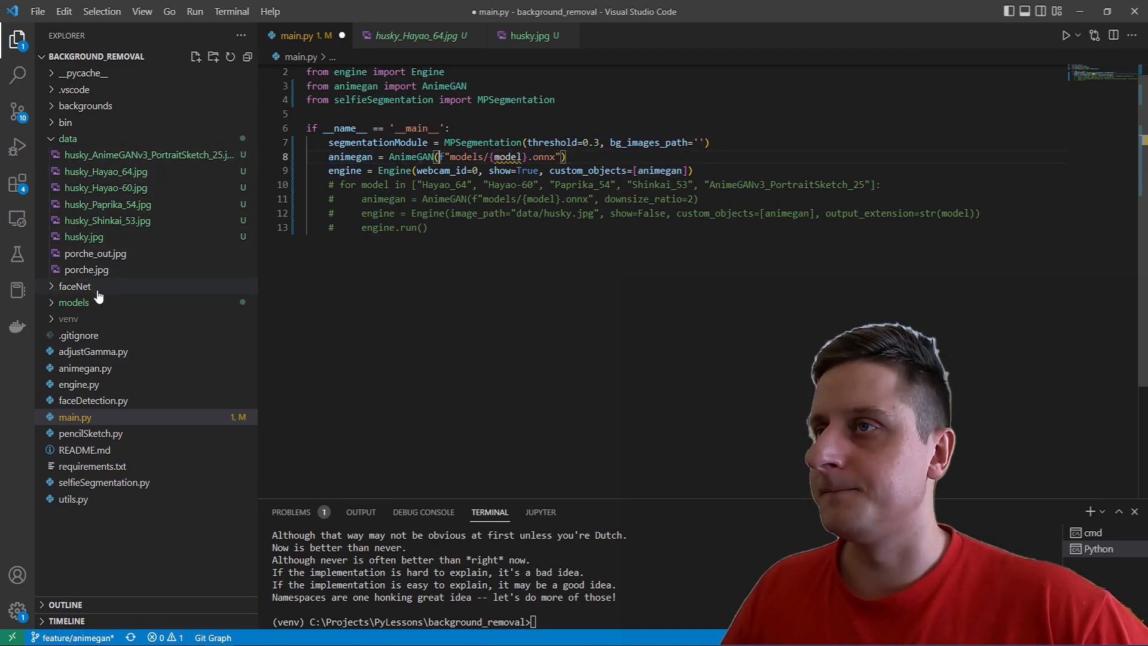
{"action": "mouse_move", "coordinate": [73, 302]}
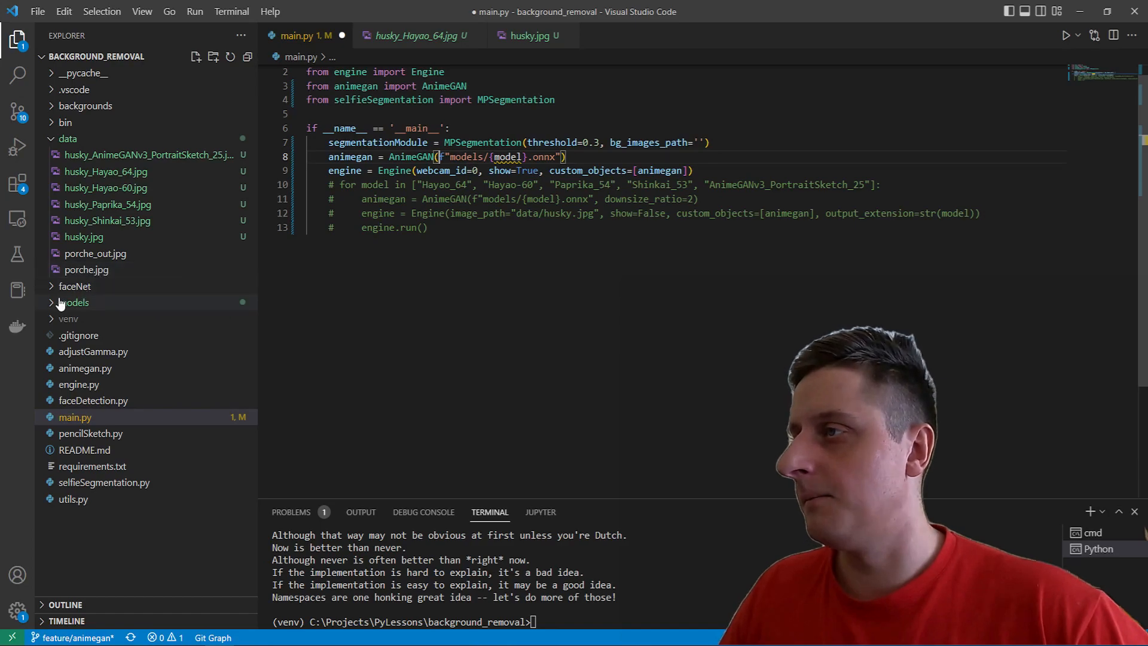
- Reveal the models folder and replace {model} in the AnimeGAN path with Hayao_64
{"action": "left_click", "coordinate": [73, 302]}
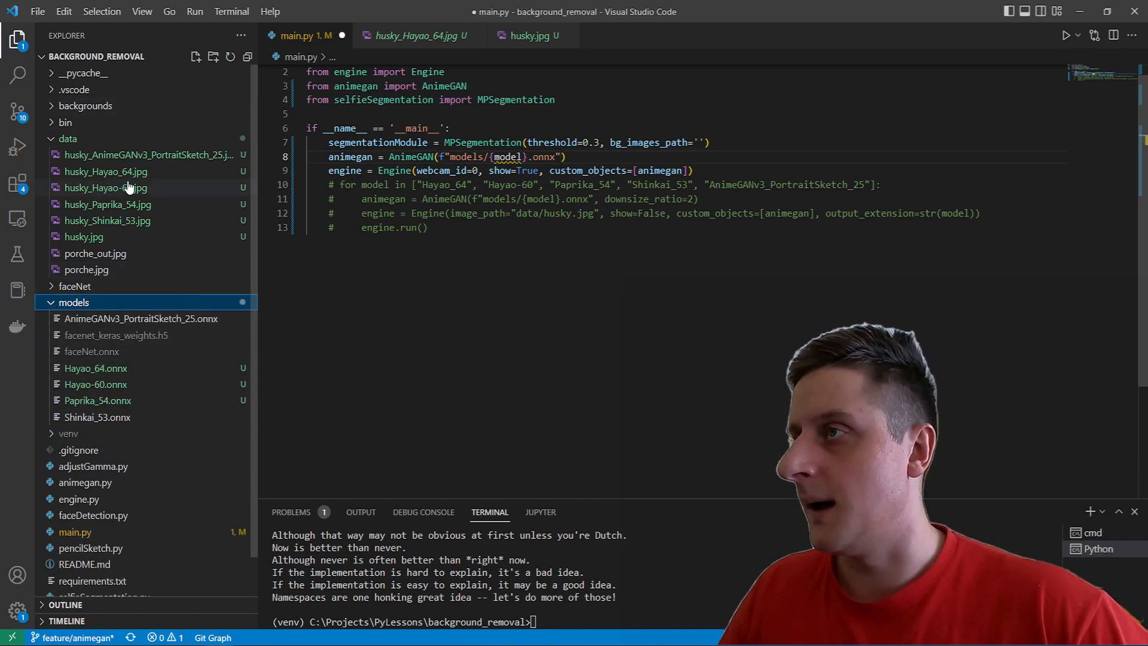
{"action": "right_click", "coordinate": [95, 367]}
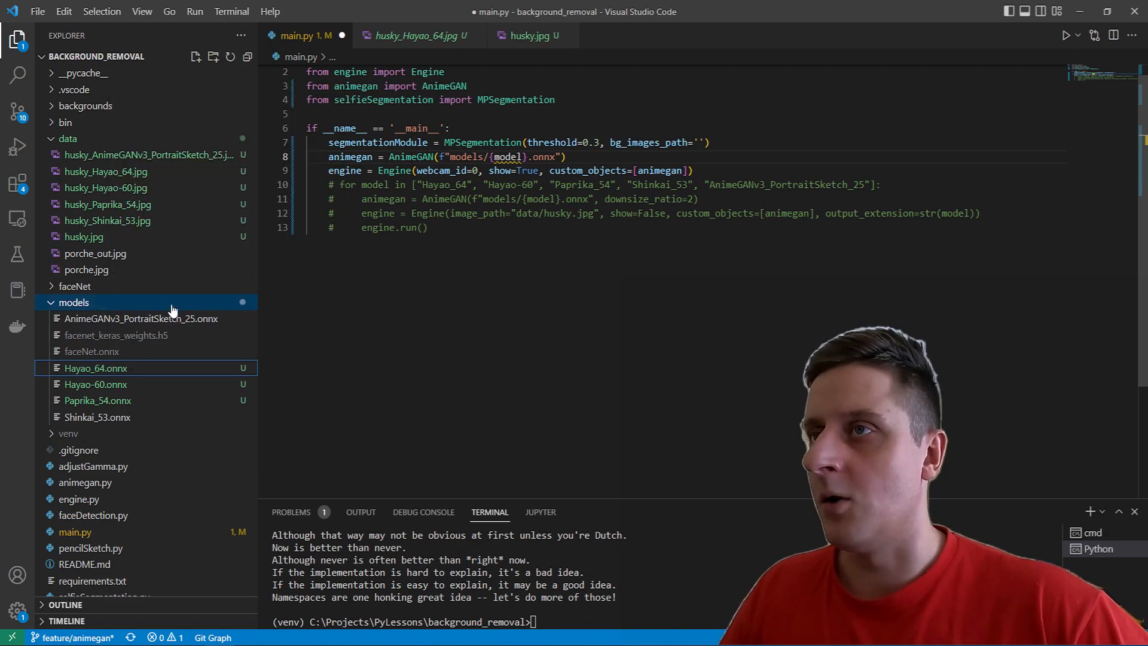
{"action": "double_click", "coordinate": [507, 157]}
{"action": "type", "text": "Hayao_64"}
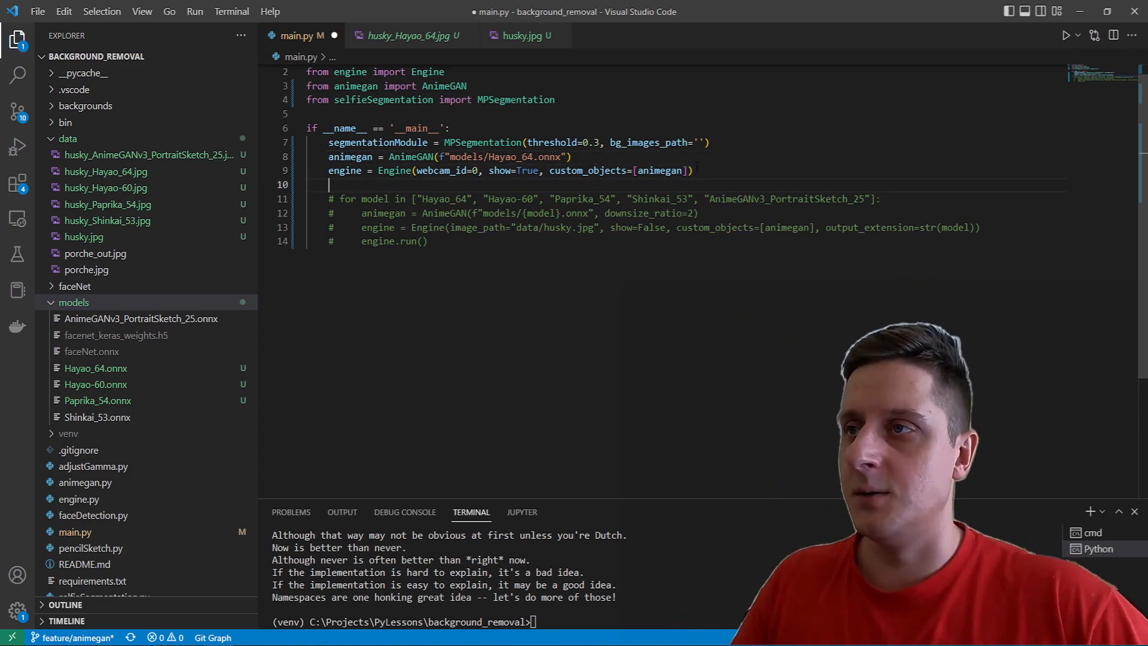
- Add an engine.run() call after the Engine setup
{"action": "type", "text": "engine.run"}
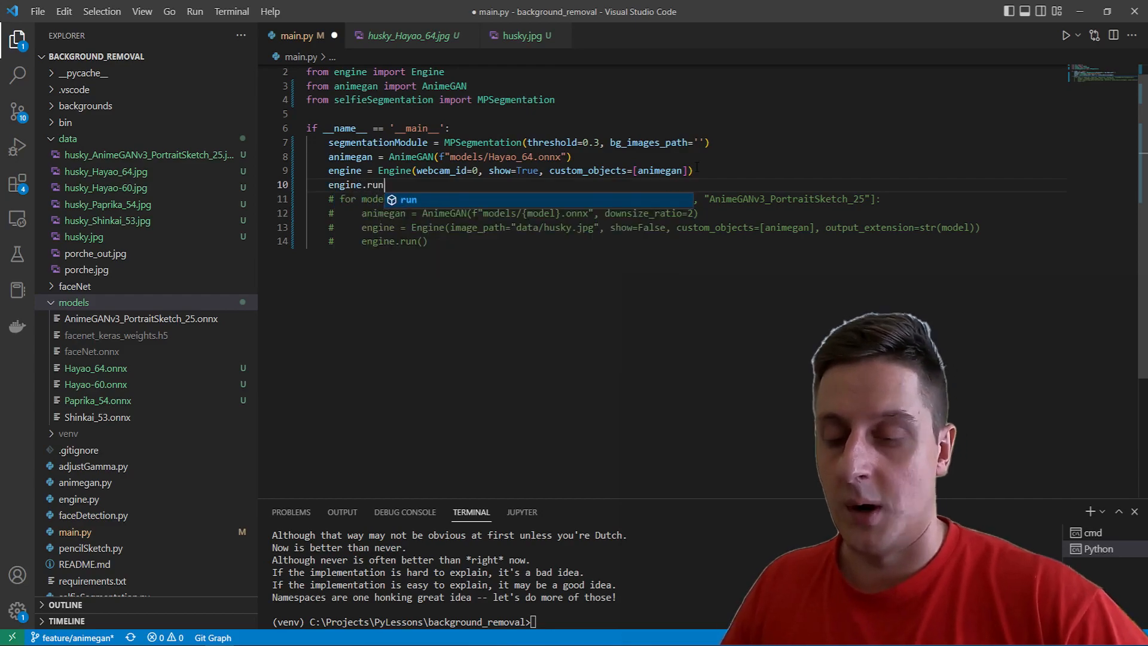
{"action": "type", "text": "()"}
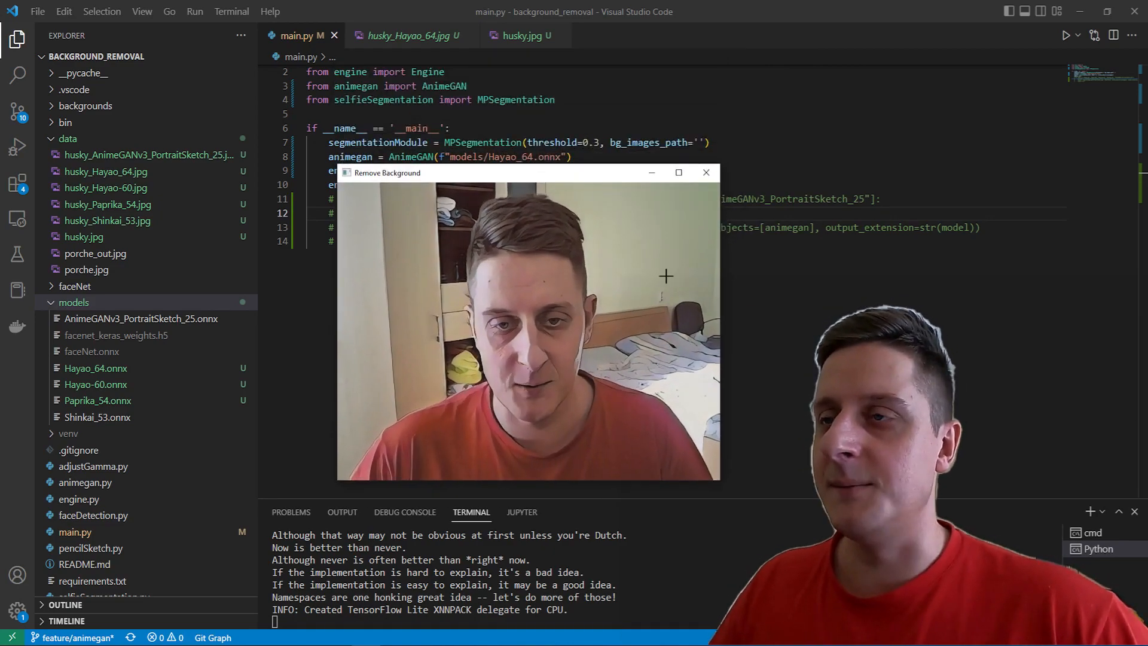
- Move the live Remove Background window aside, then bring it back to the front
{"action": "left_click_drag", "start_coordinate": [527, 172], "coordinate": [827, 134]}
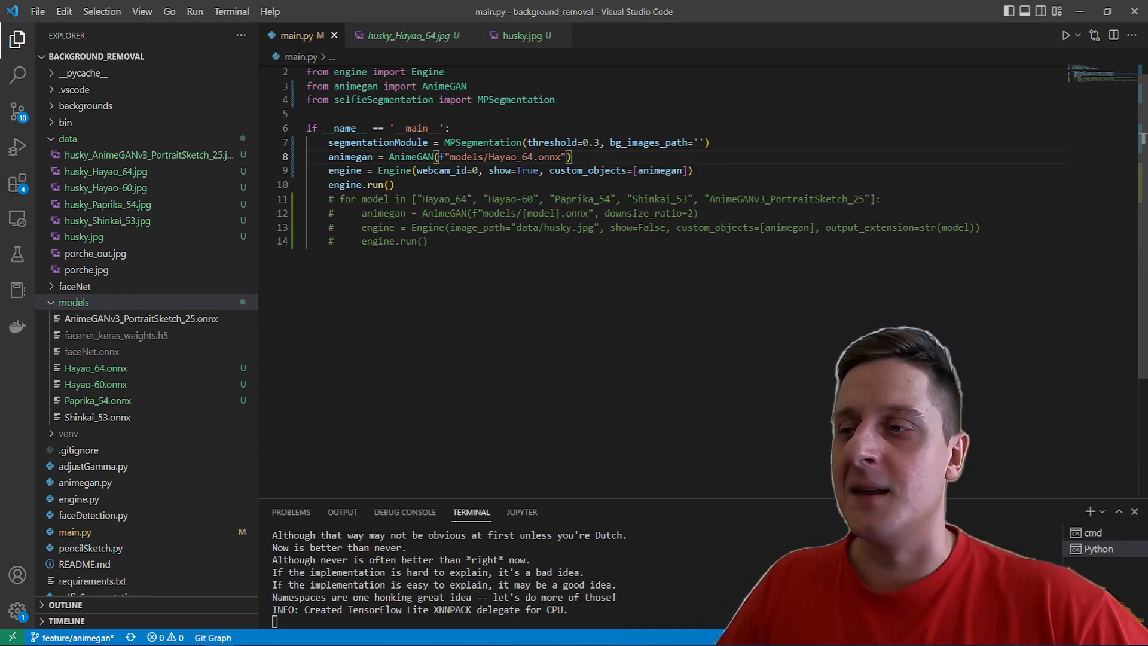
{"action": "left_click", "coordinate": [1065, 34]}
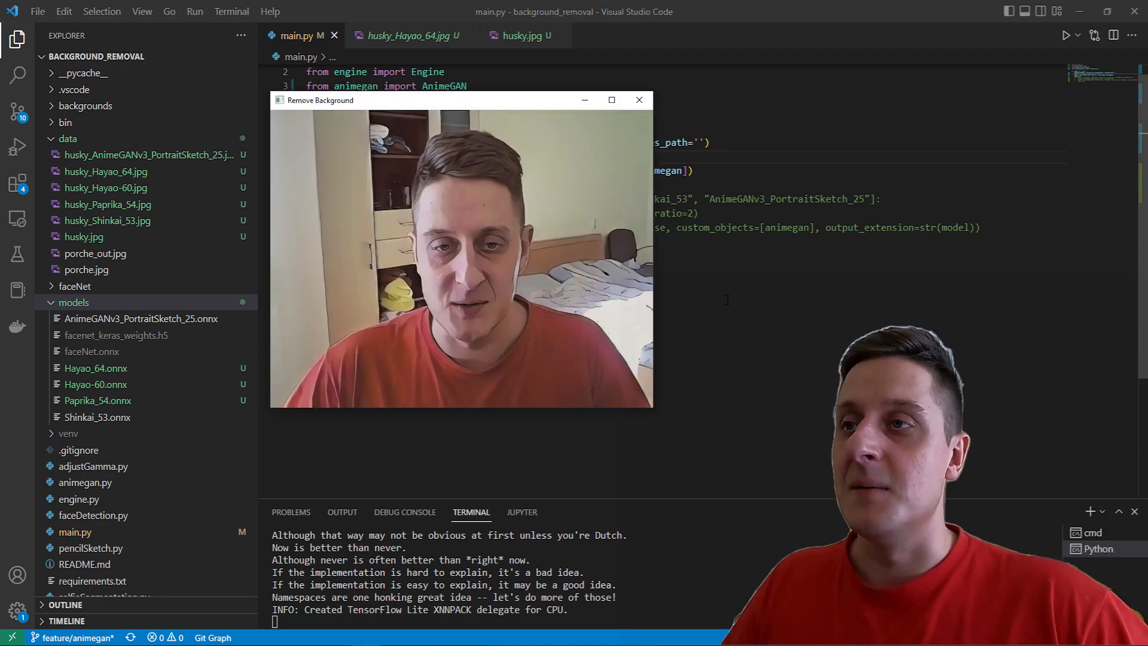